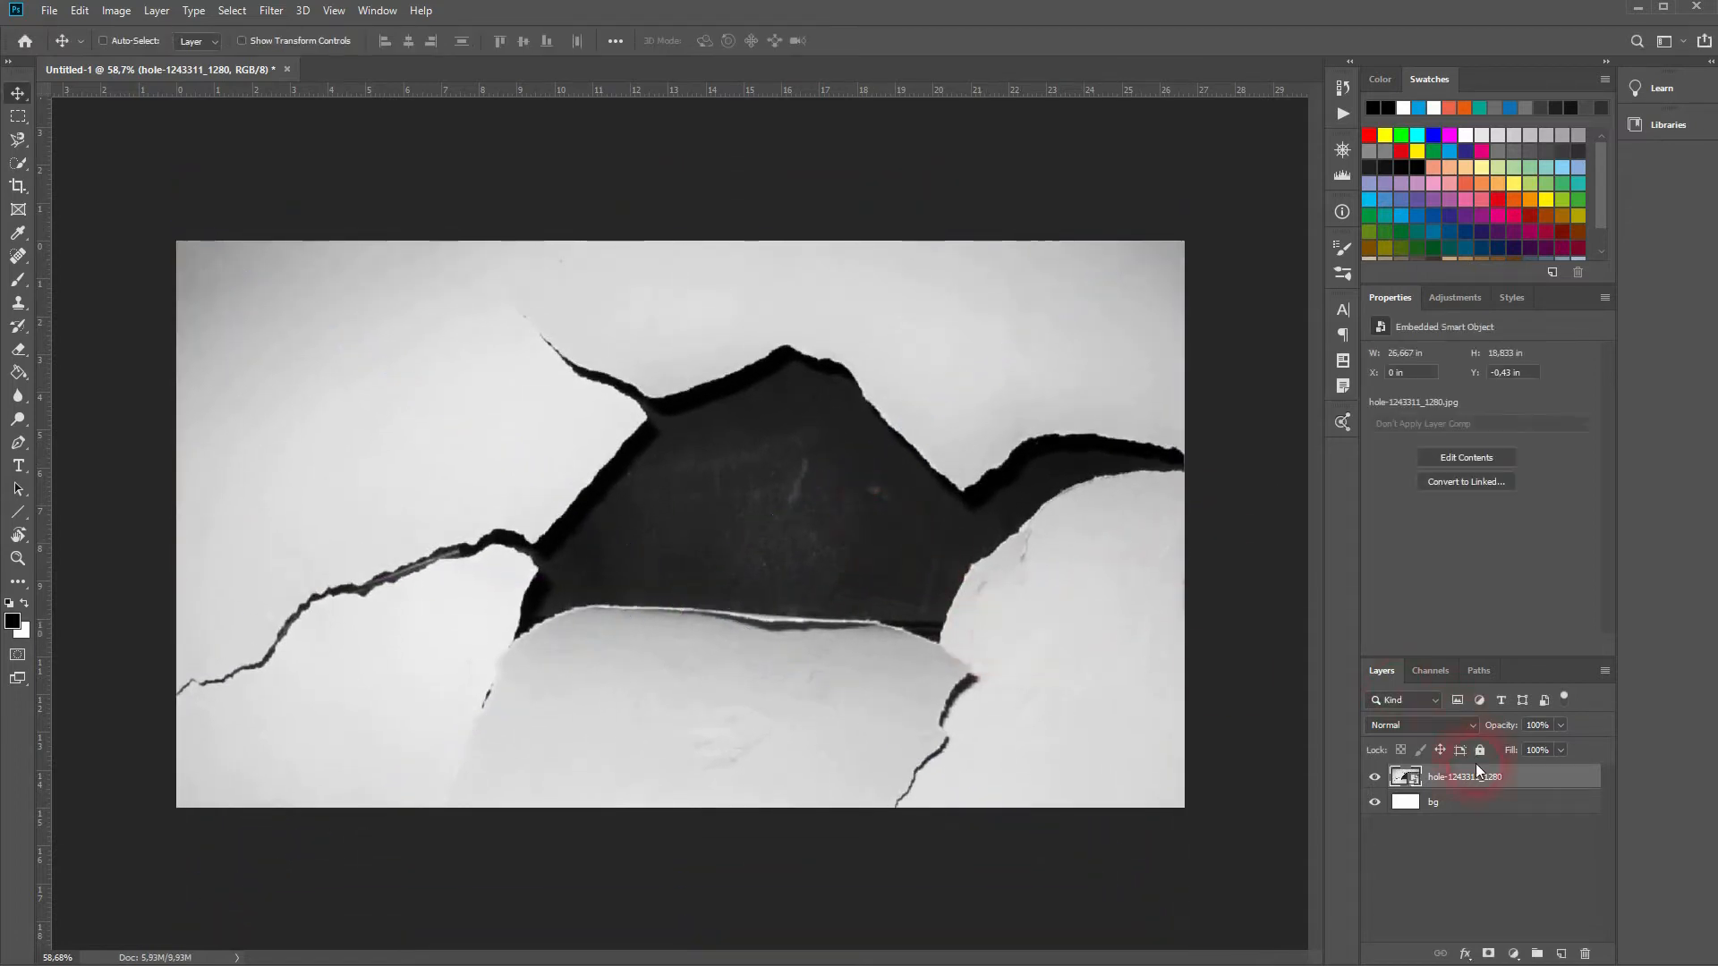
# - Rename the image layer to 'Torn paper' and add an empty new layer above it
pyautogui.doubleClick(1464, 777)
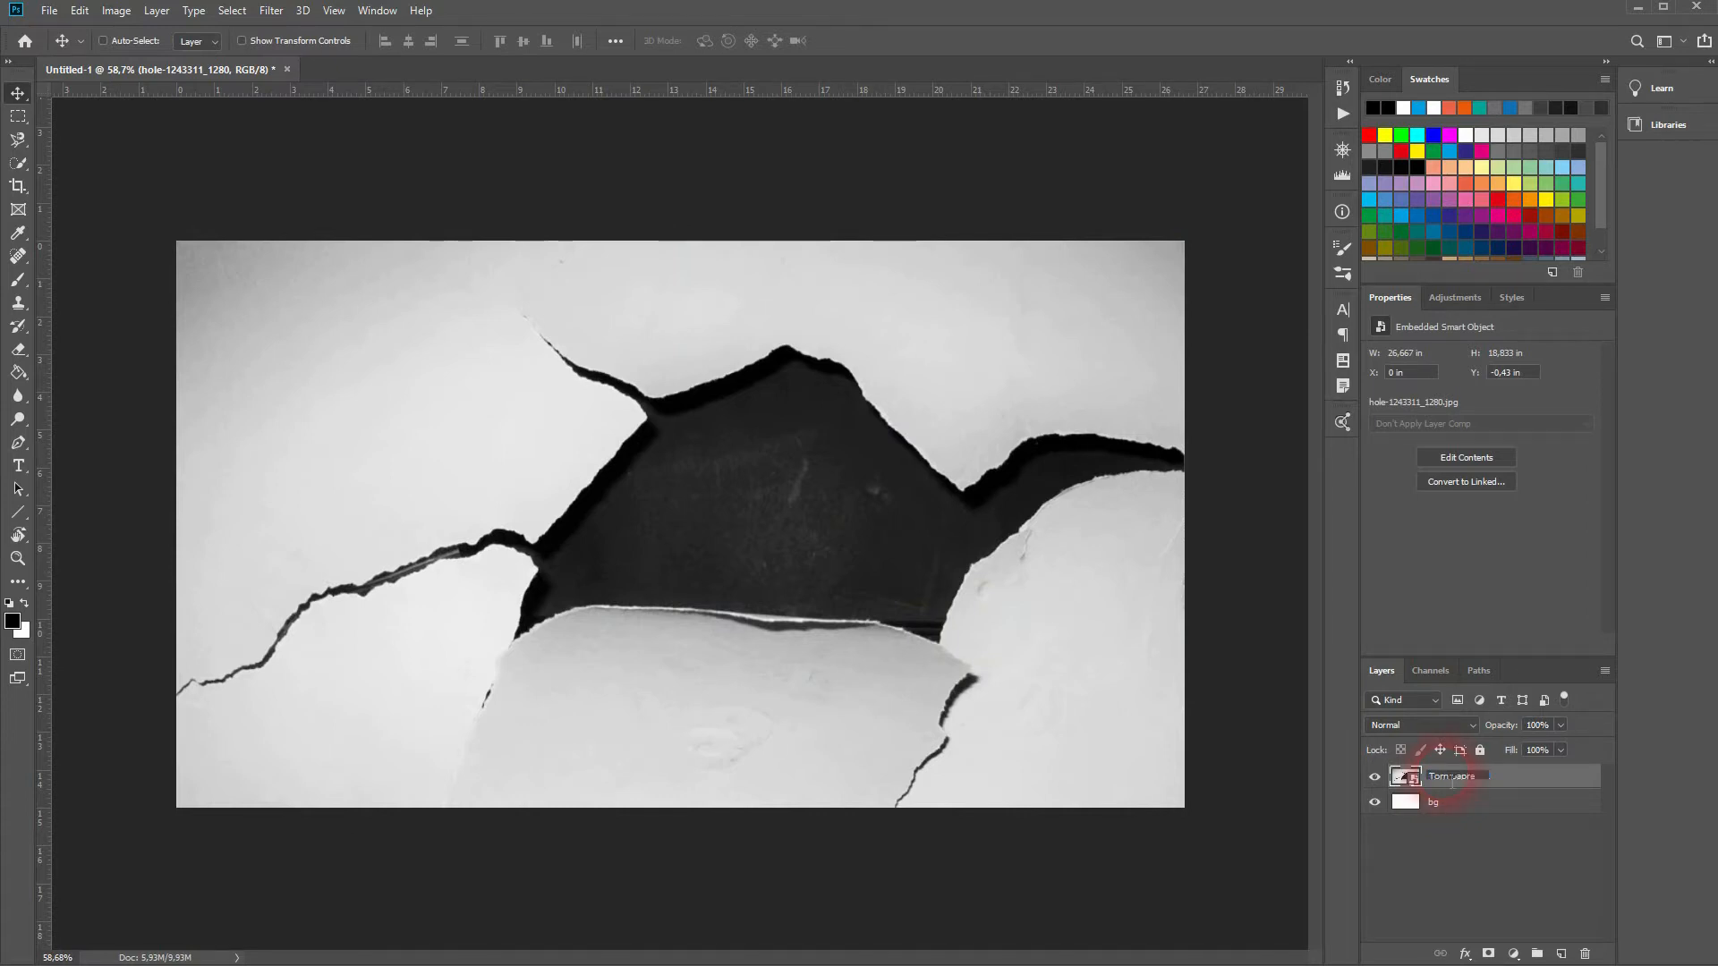
pyautogui.write('Torn paper')
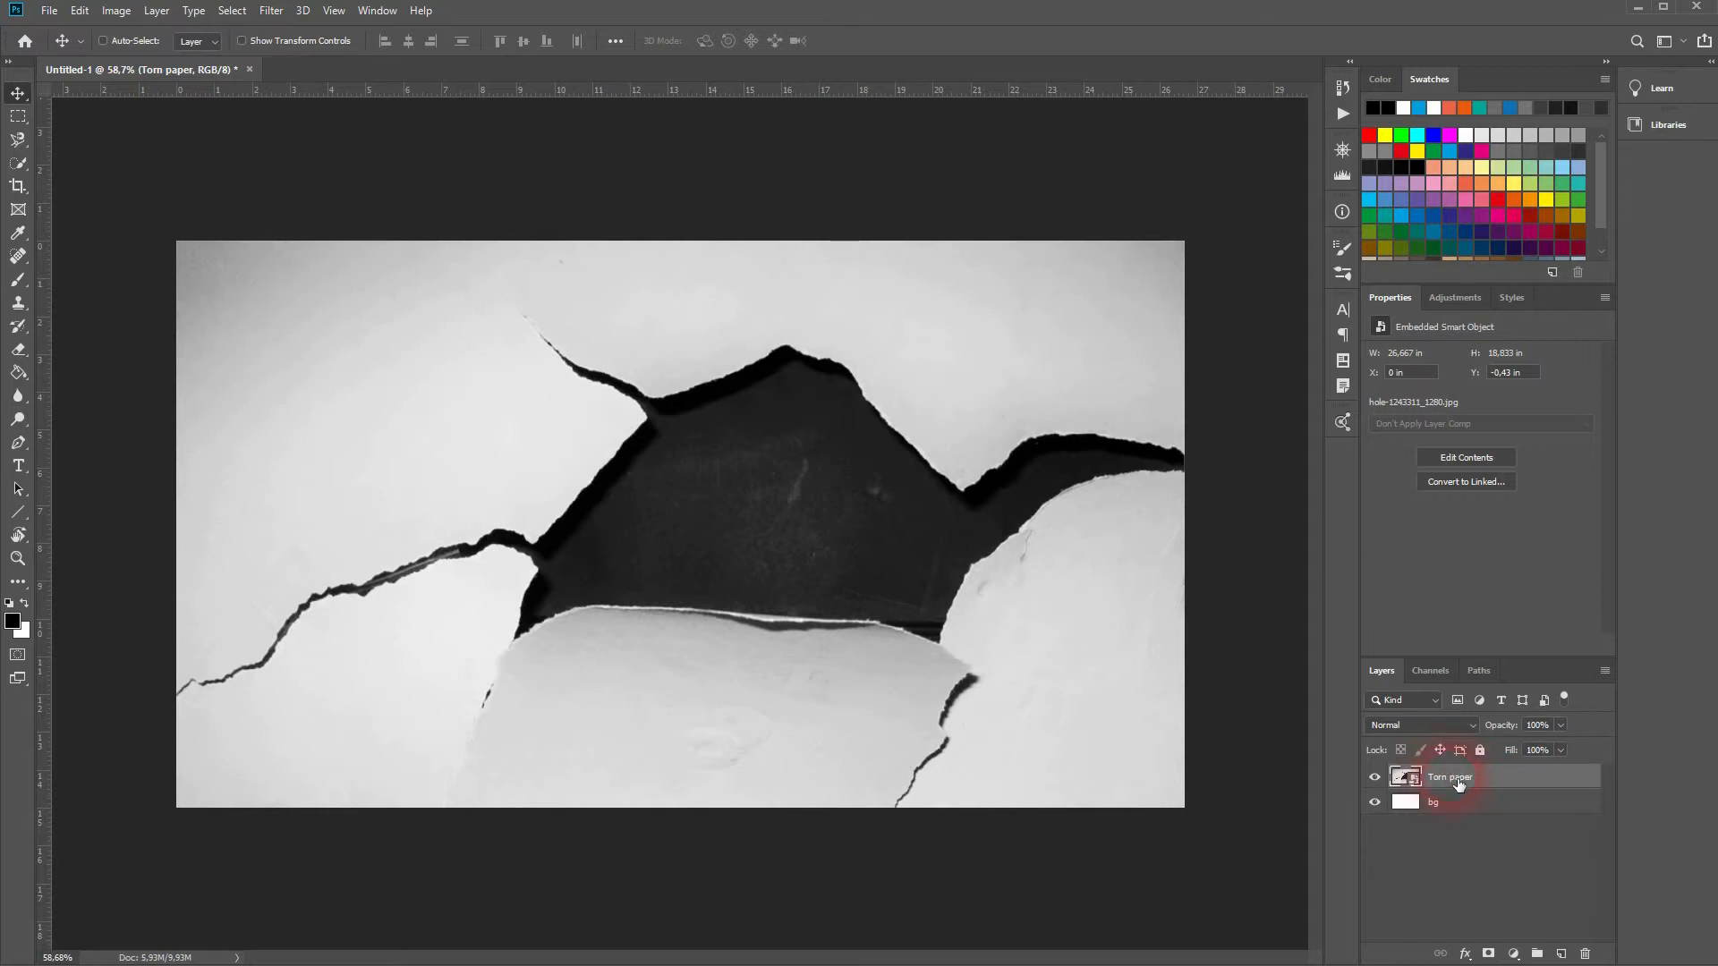
pyautogui.click(1562, 953)
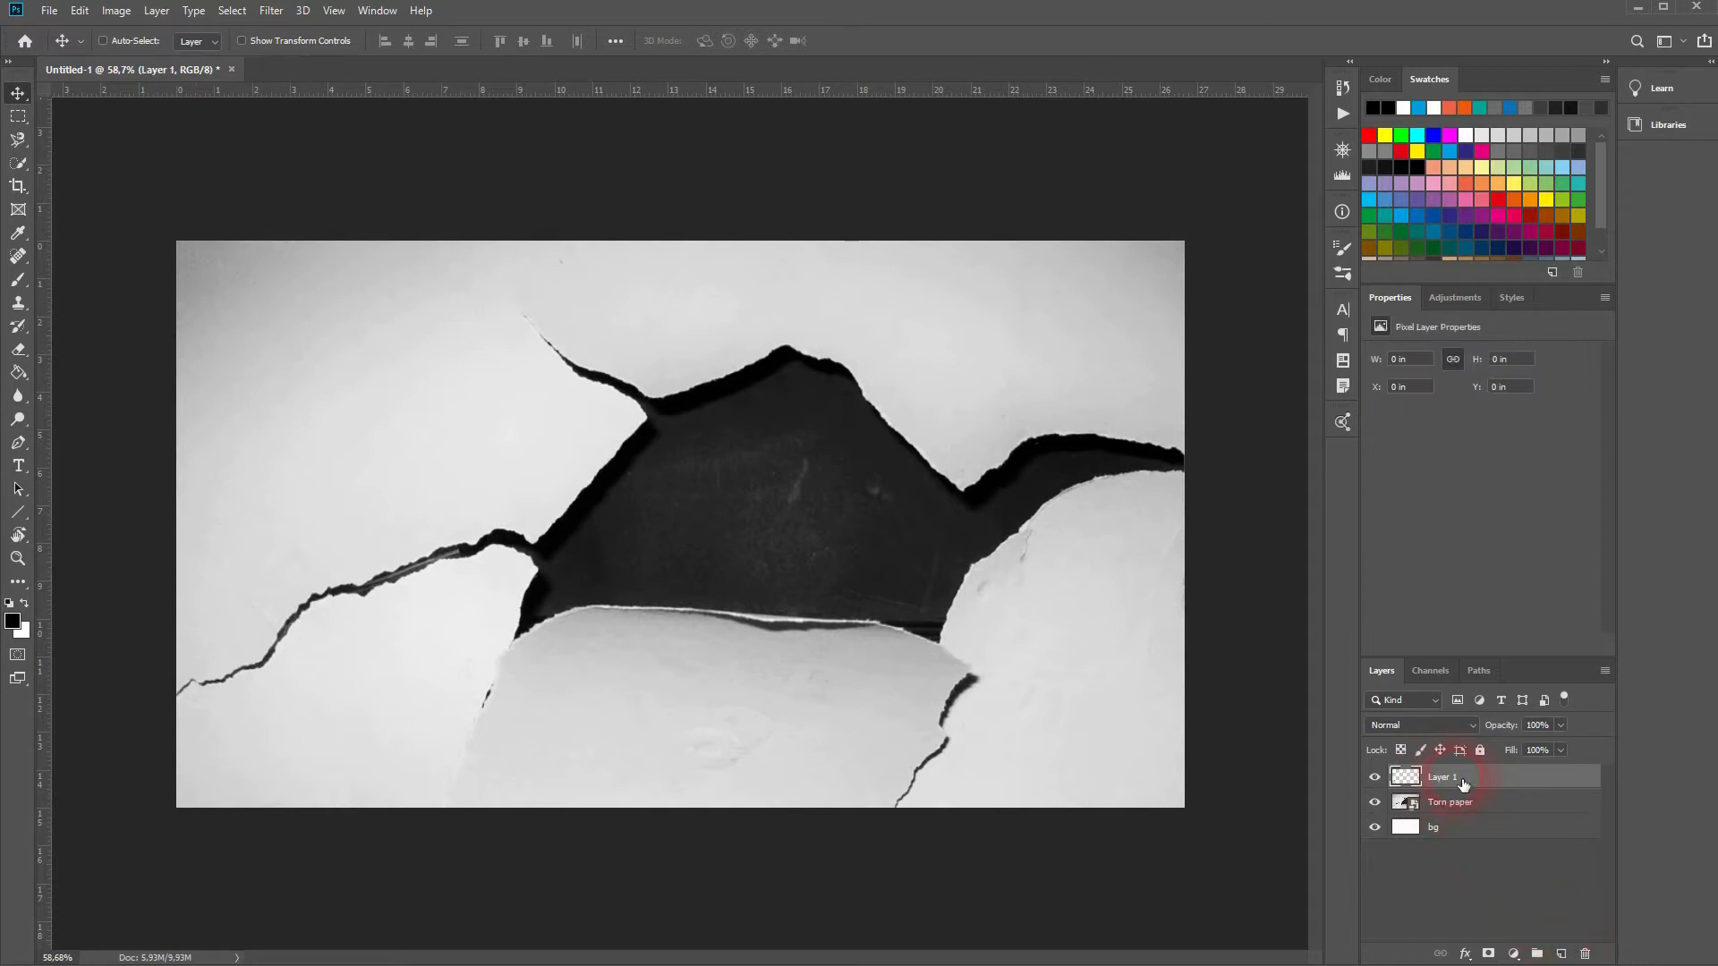
# - Type RIPPED PAPER in dark red Britannic Bold and reopen the text Properties panel
pyautogui.click(19, 468)
pyautogui.write('RIPPED PAPER')
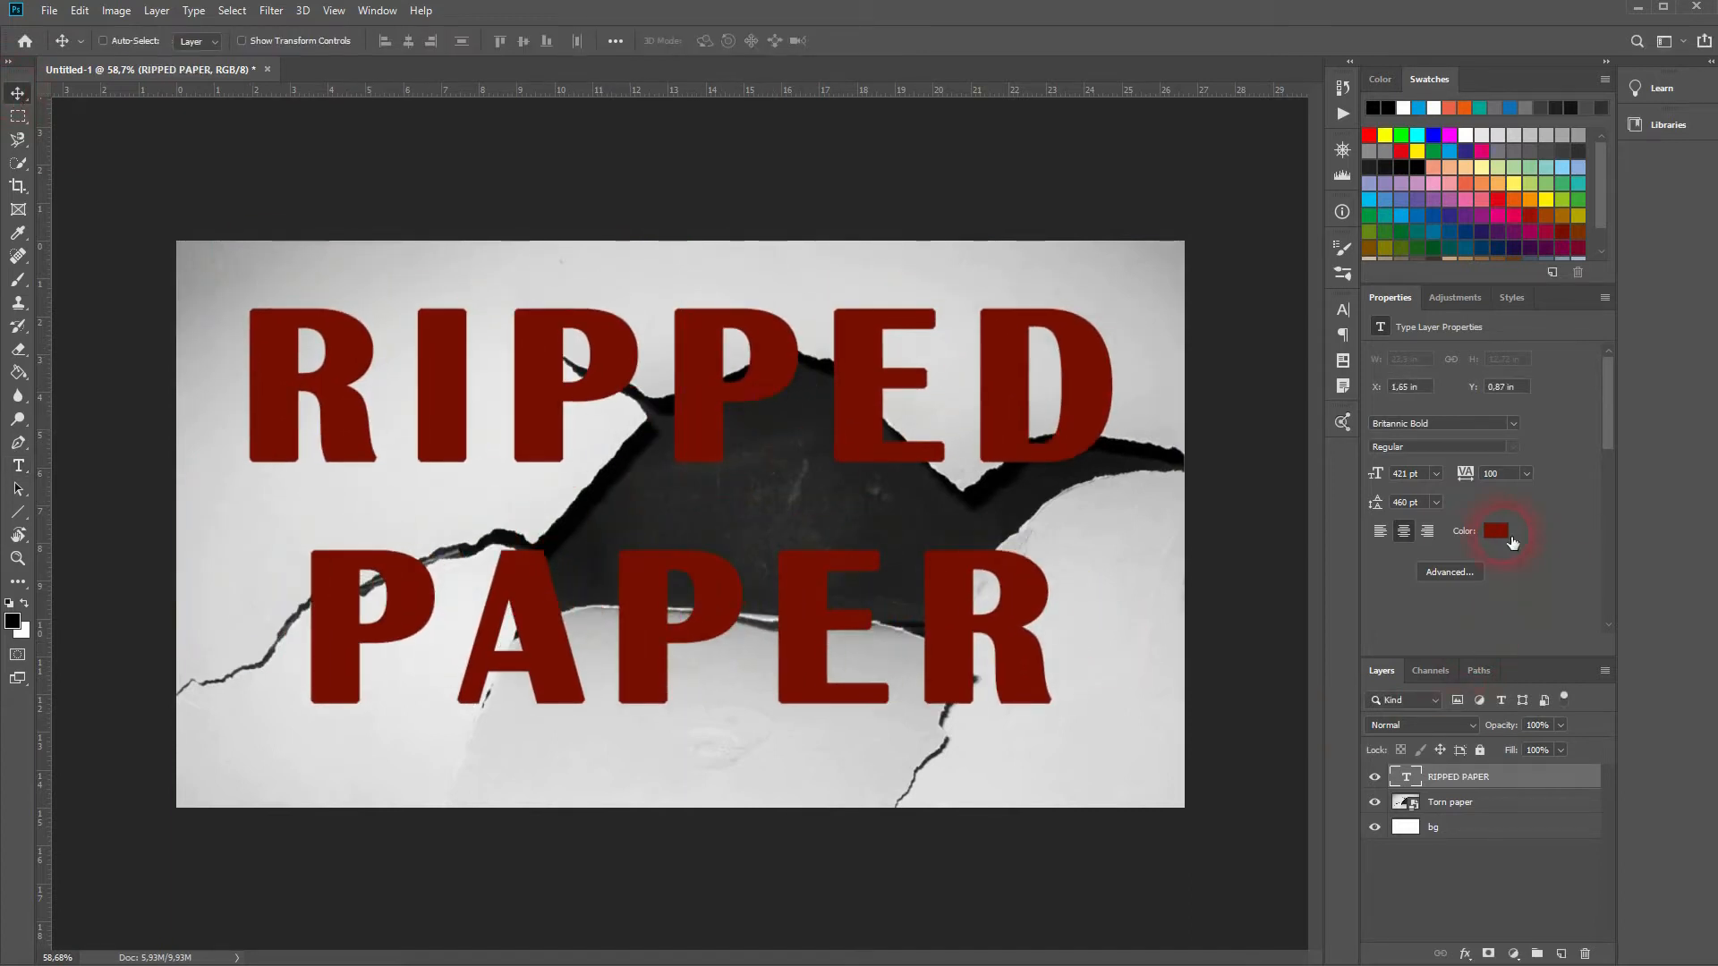
pyautogui.click(1497, 532)
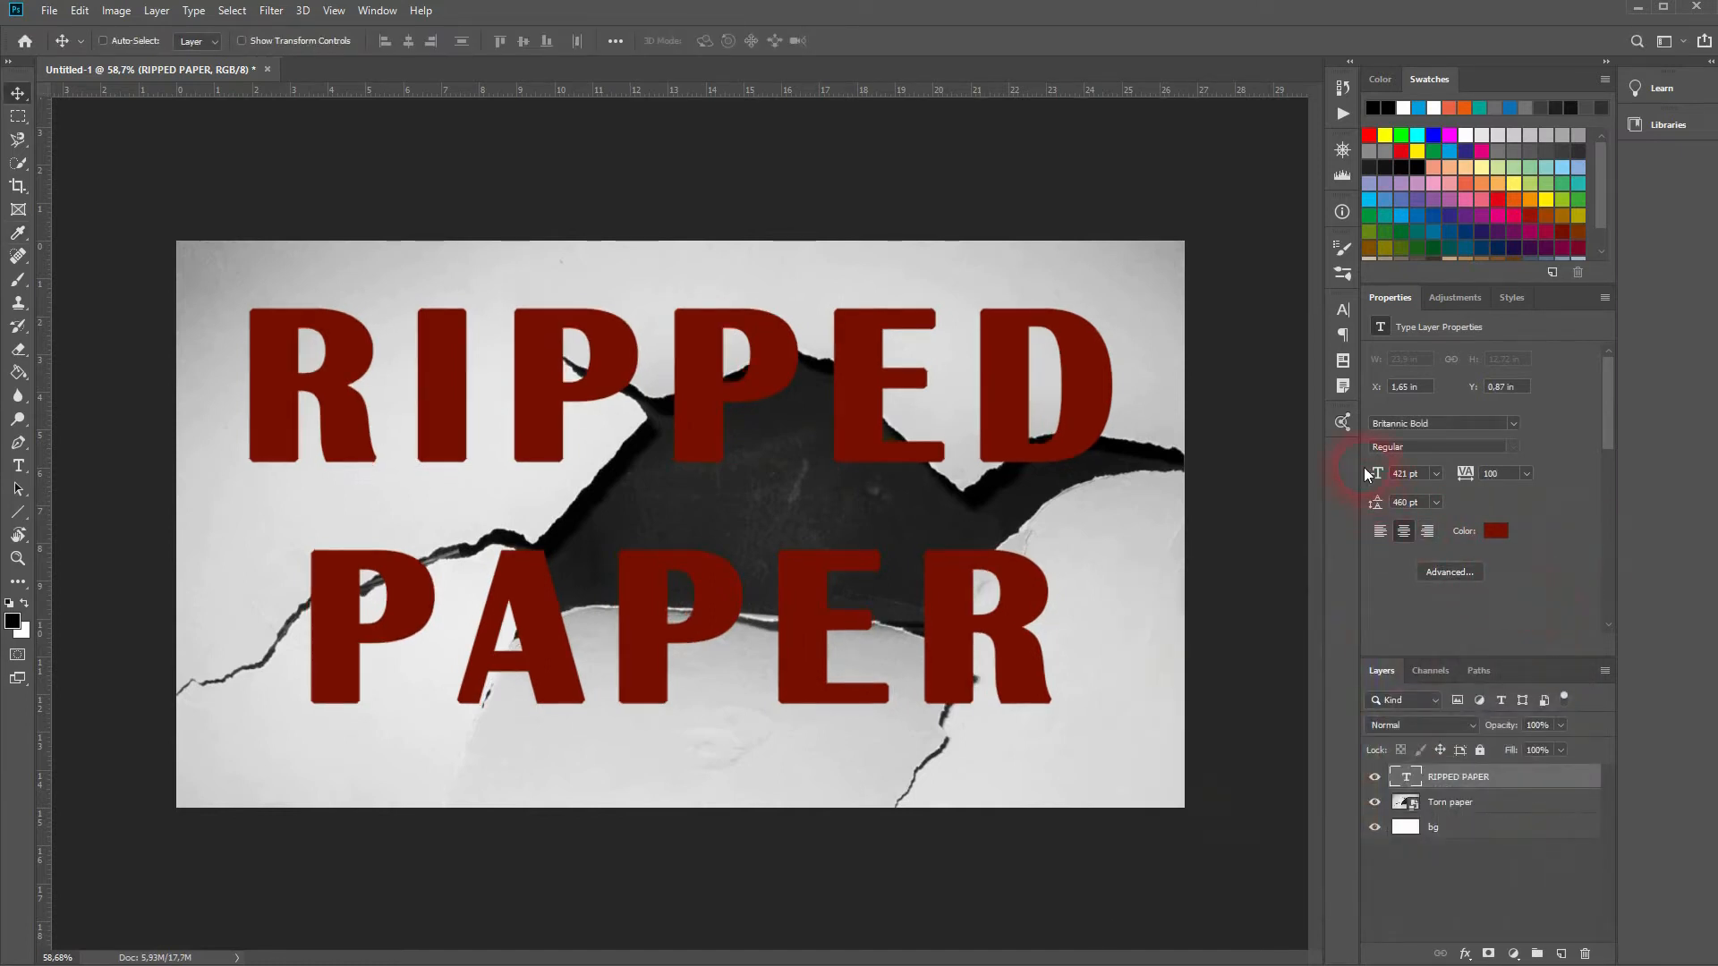
pyautogui.moveTo(436, 28)
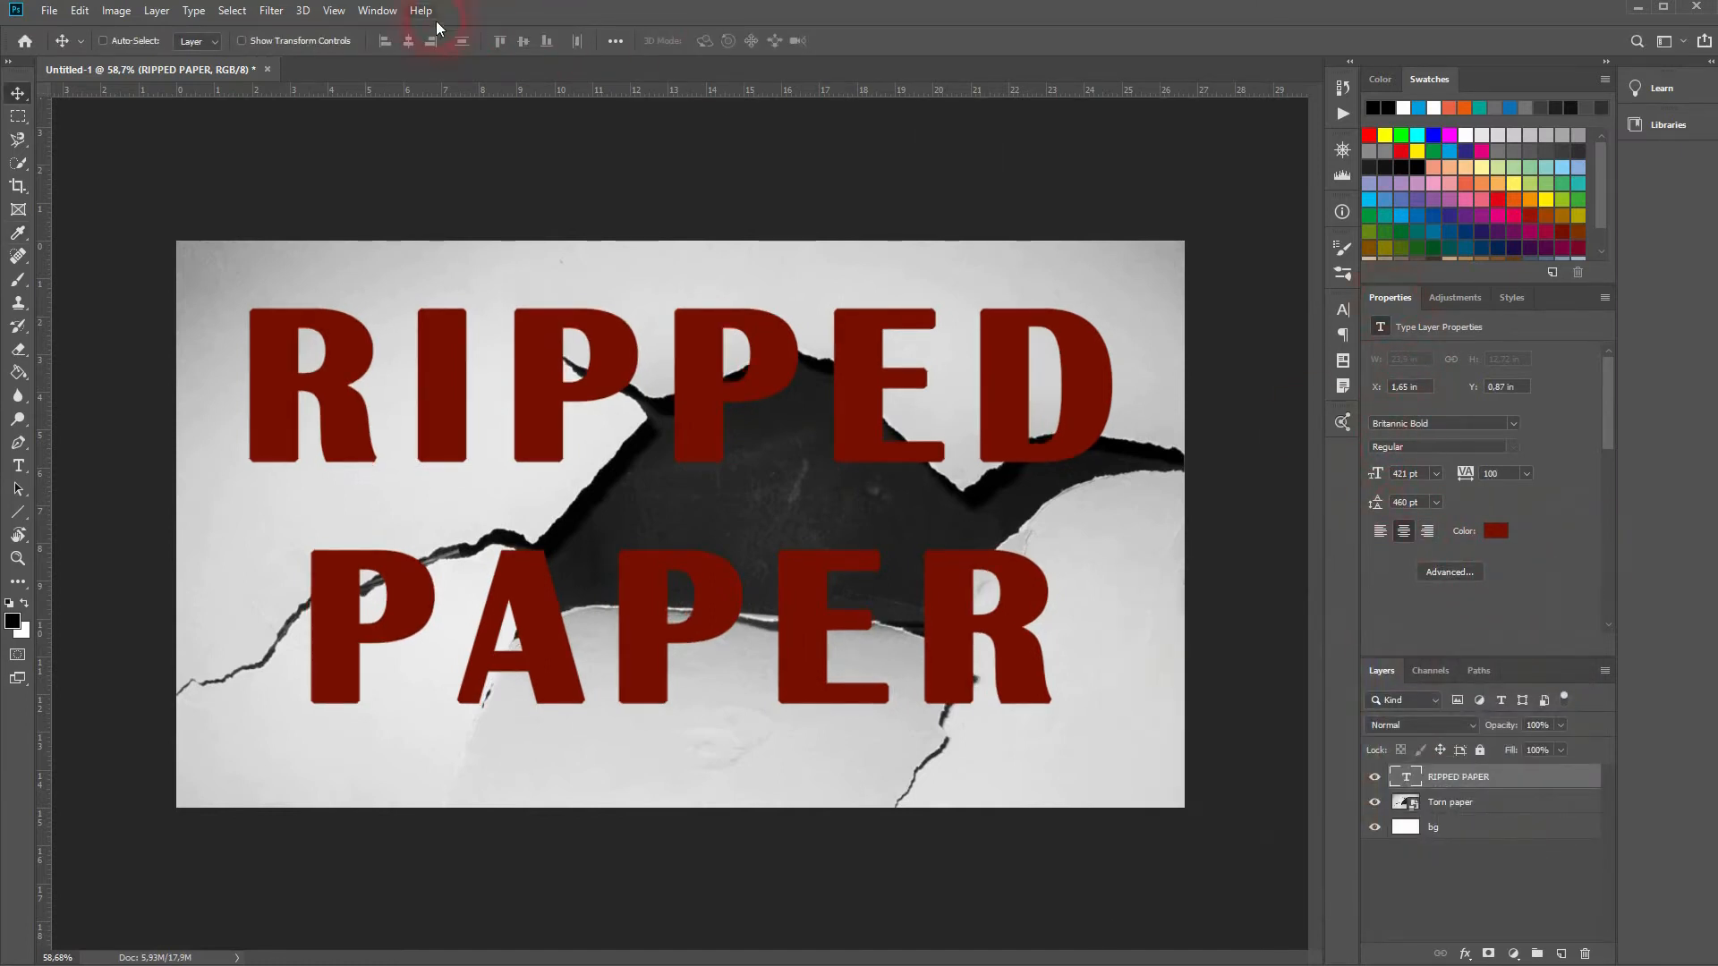
pyautogui.click(377, 10)
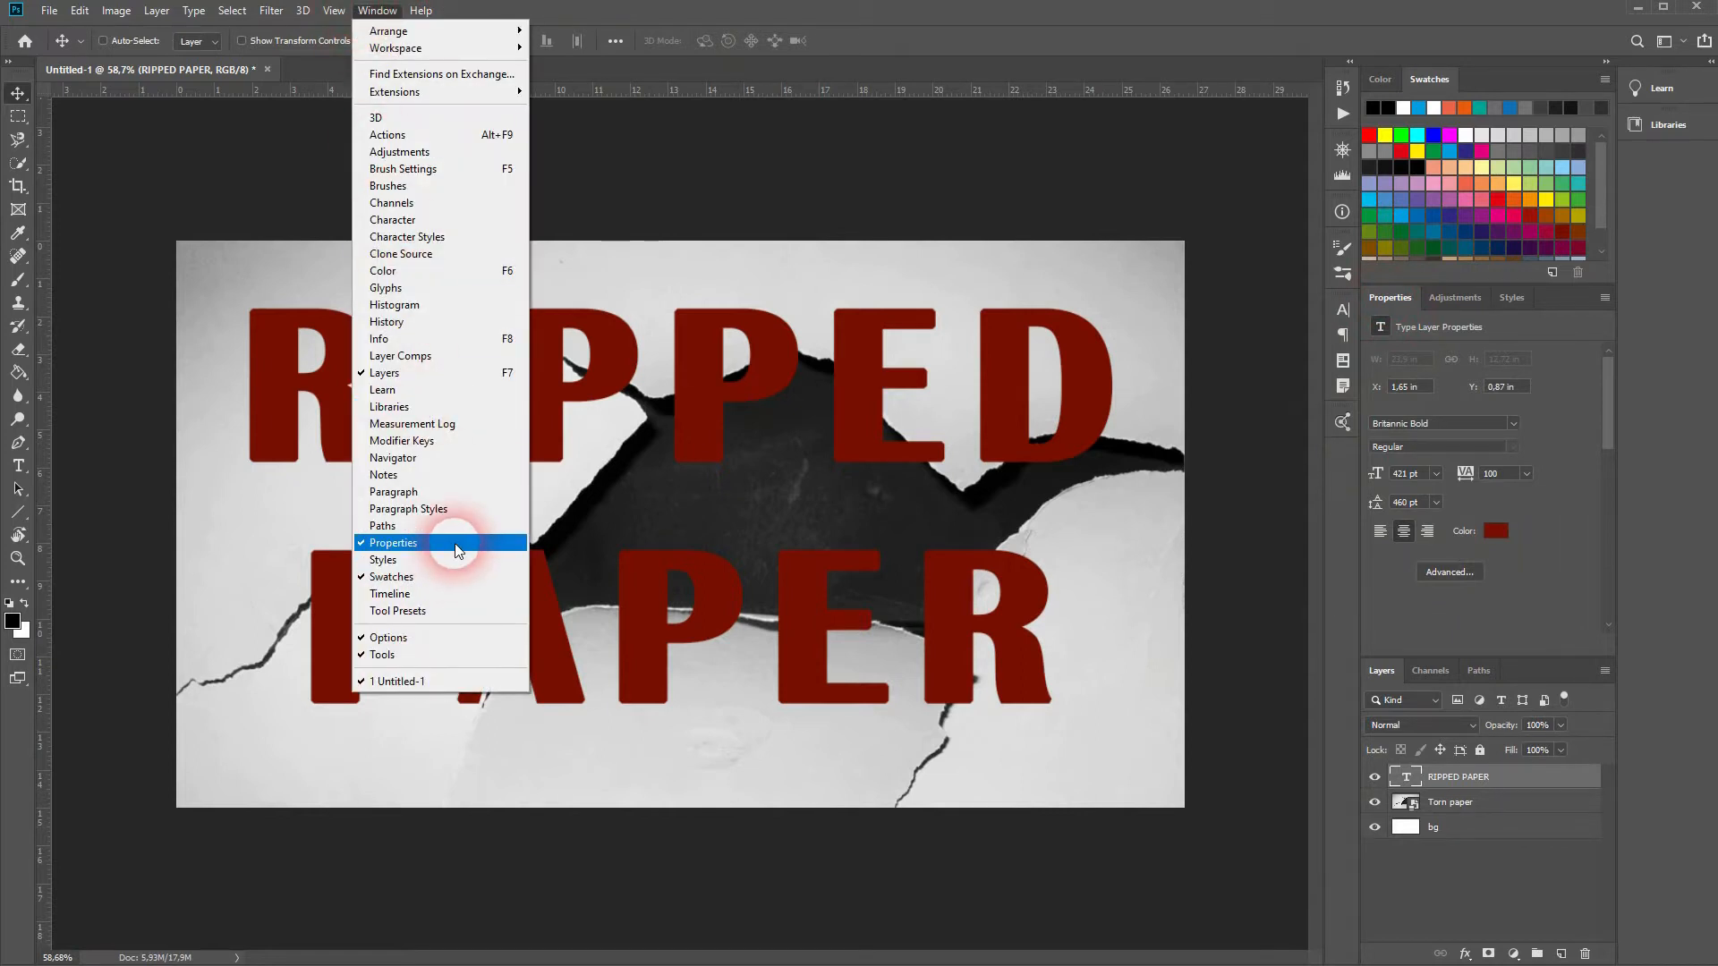
pyautogui.click(392, 542)
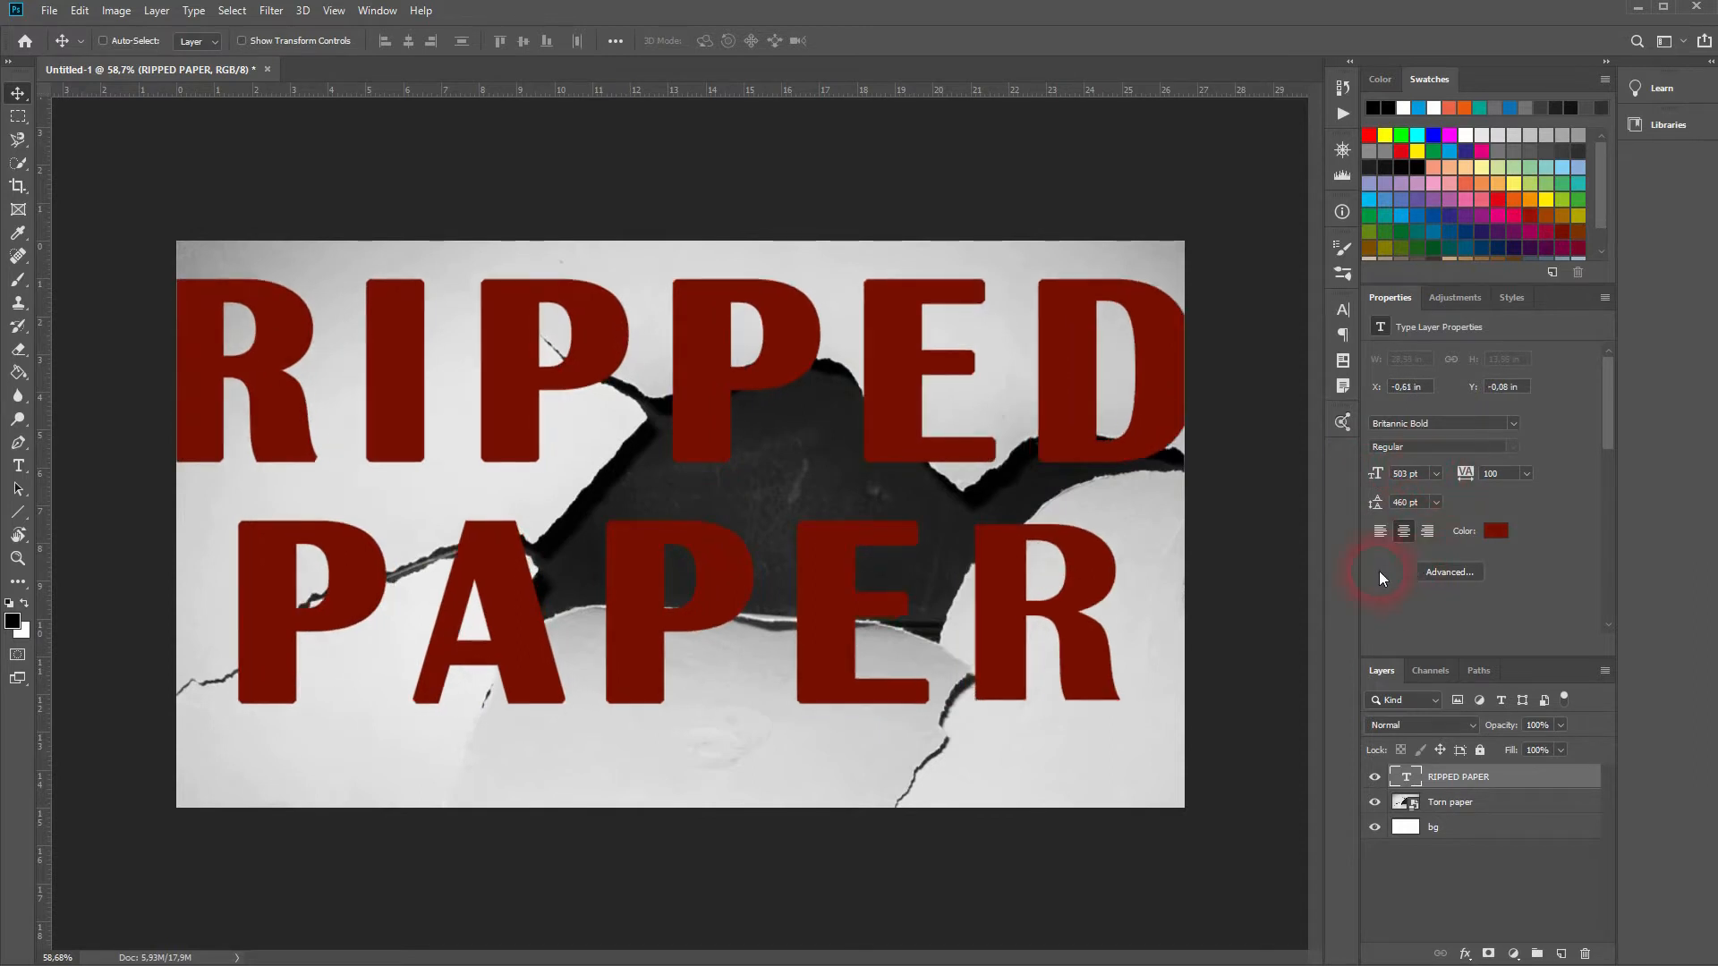
pyautogui.moveTo(1392, 515)
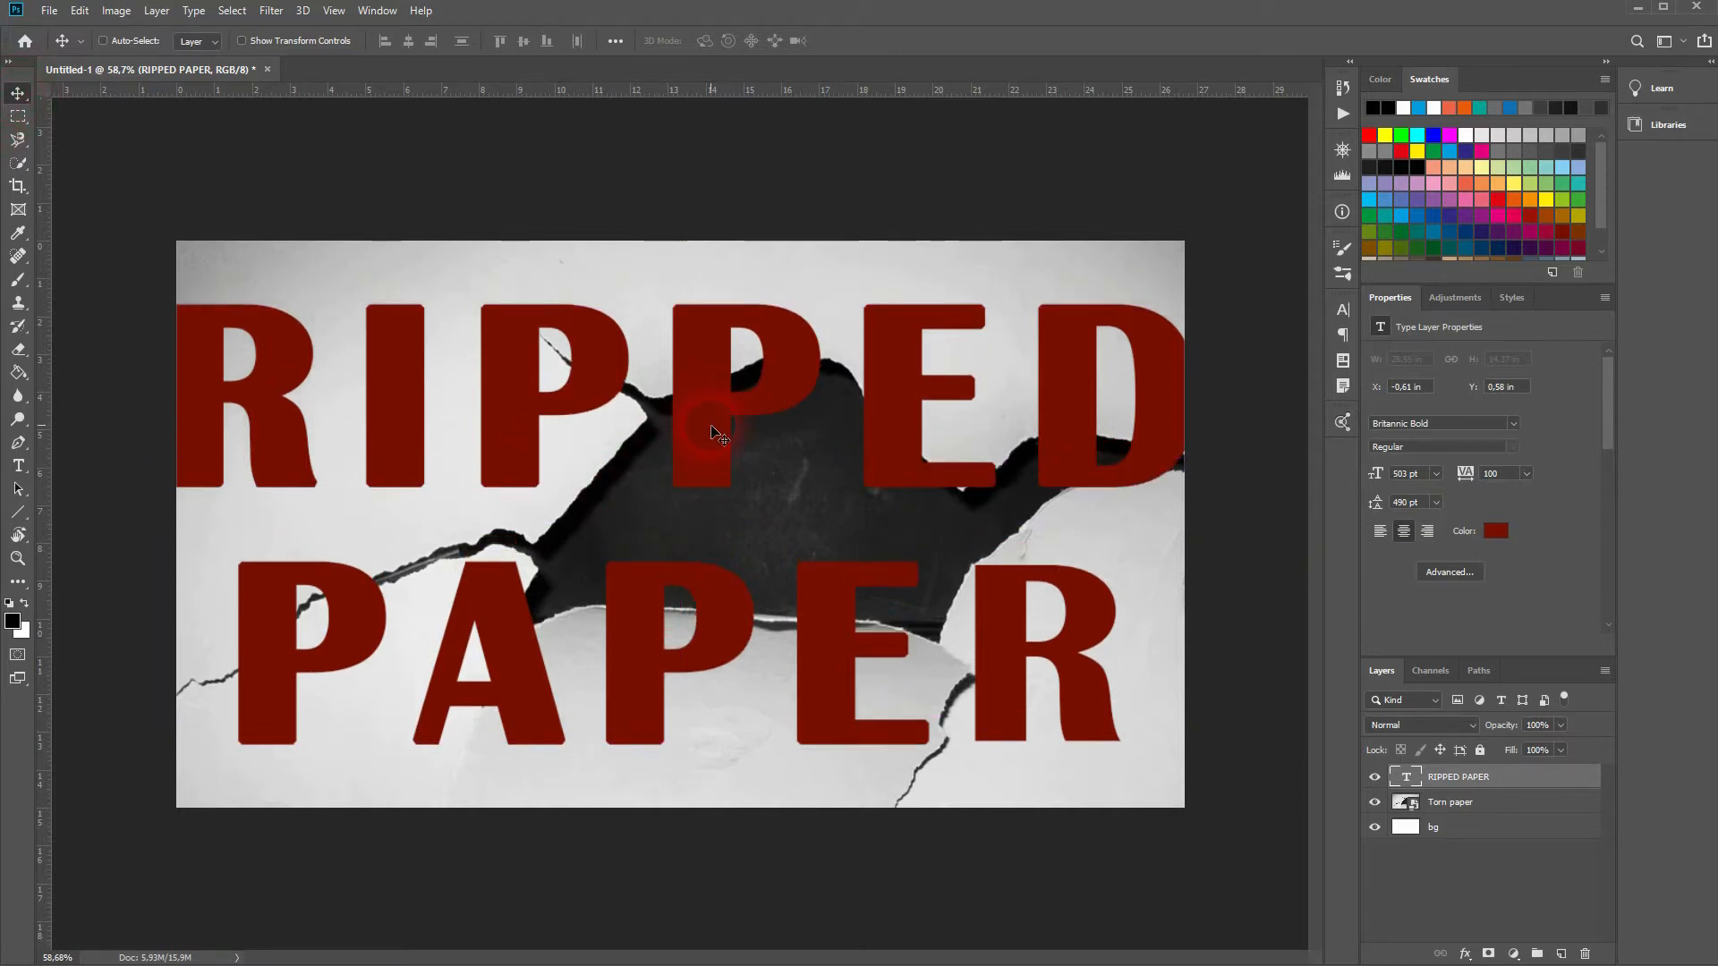
pyautogui.moveTo(809, 423)
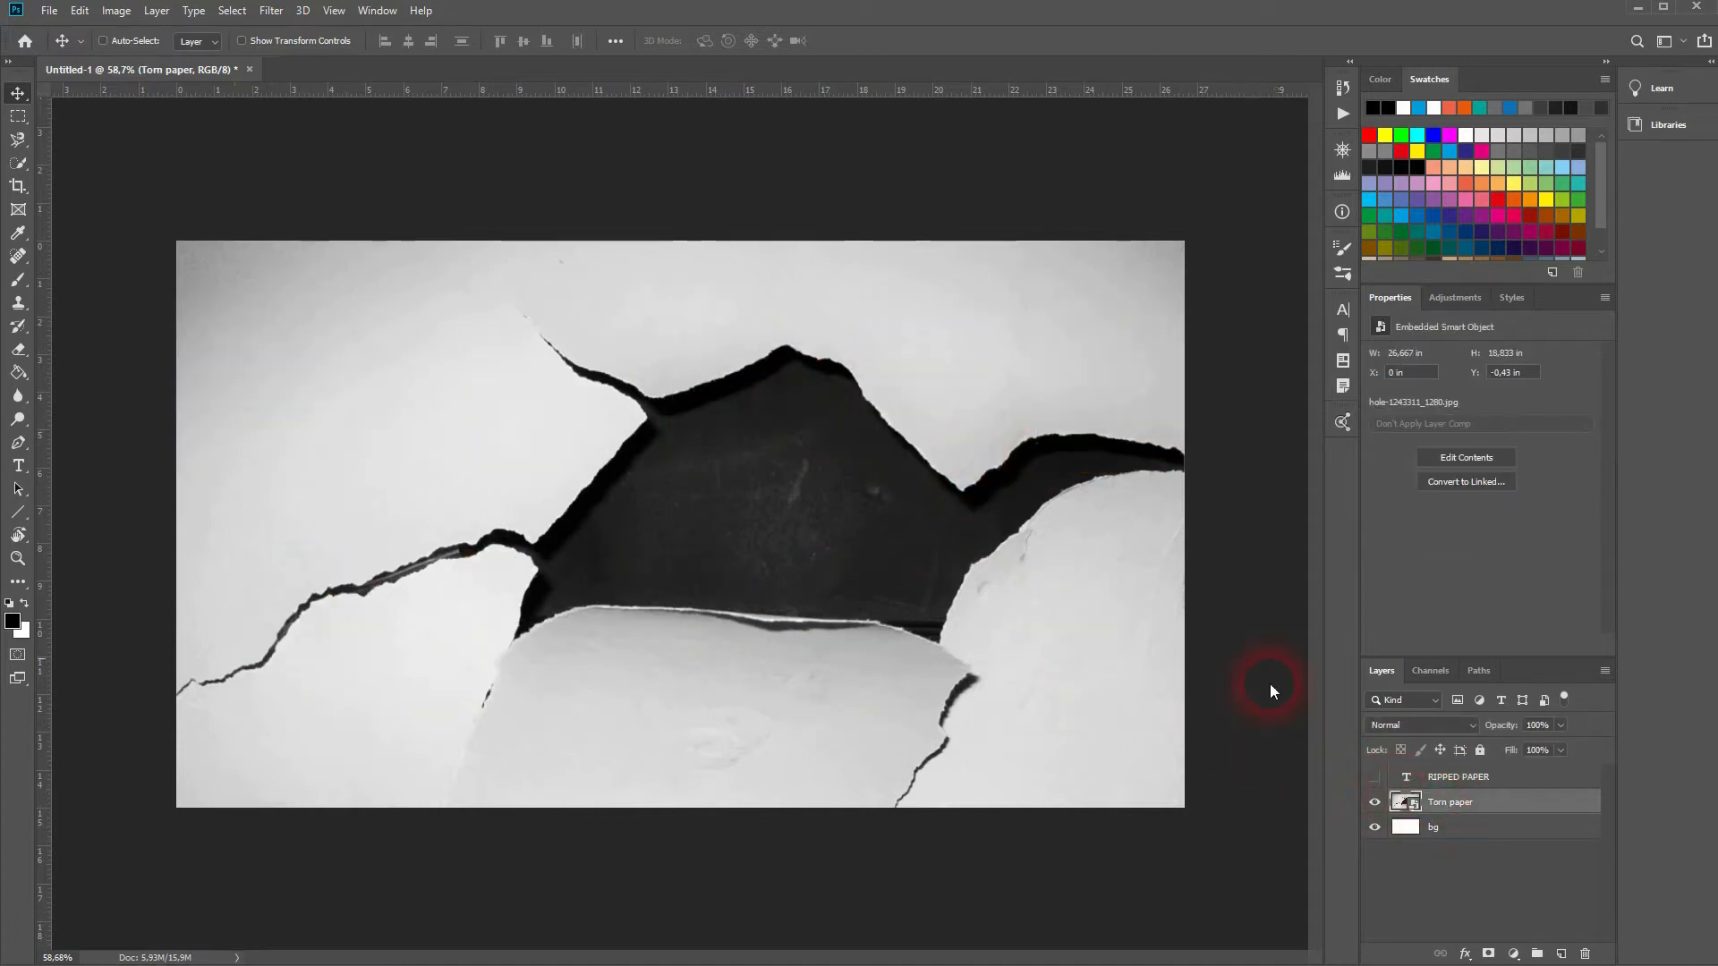
pyautogui.moveTo(34, 137)
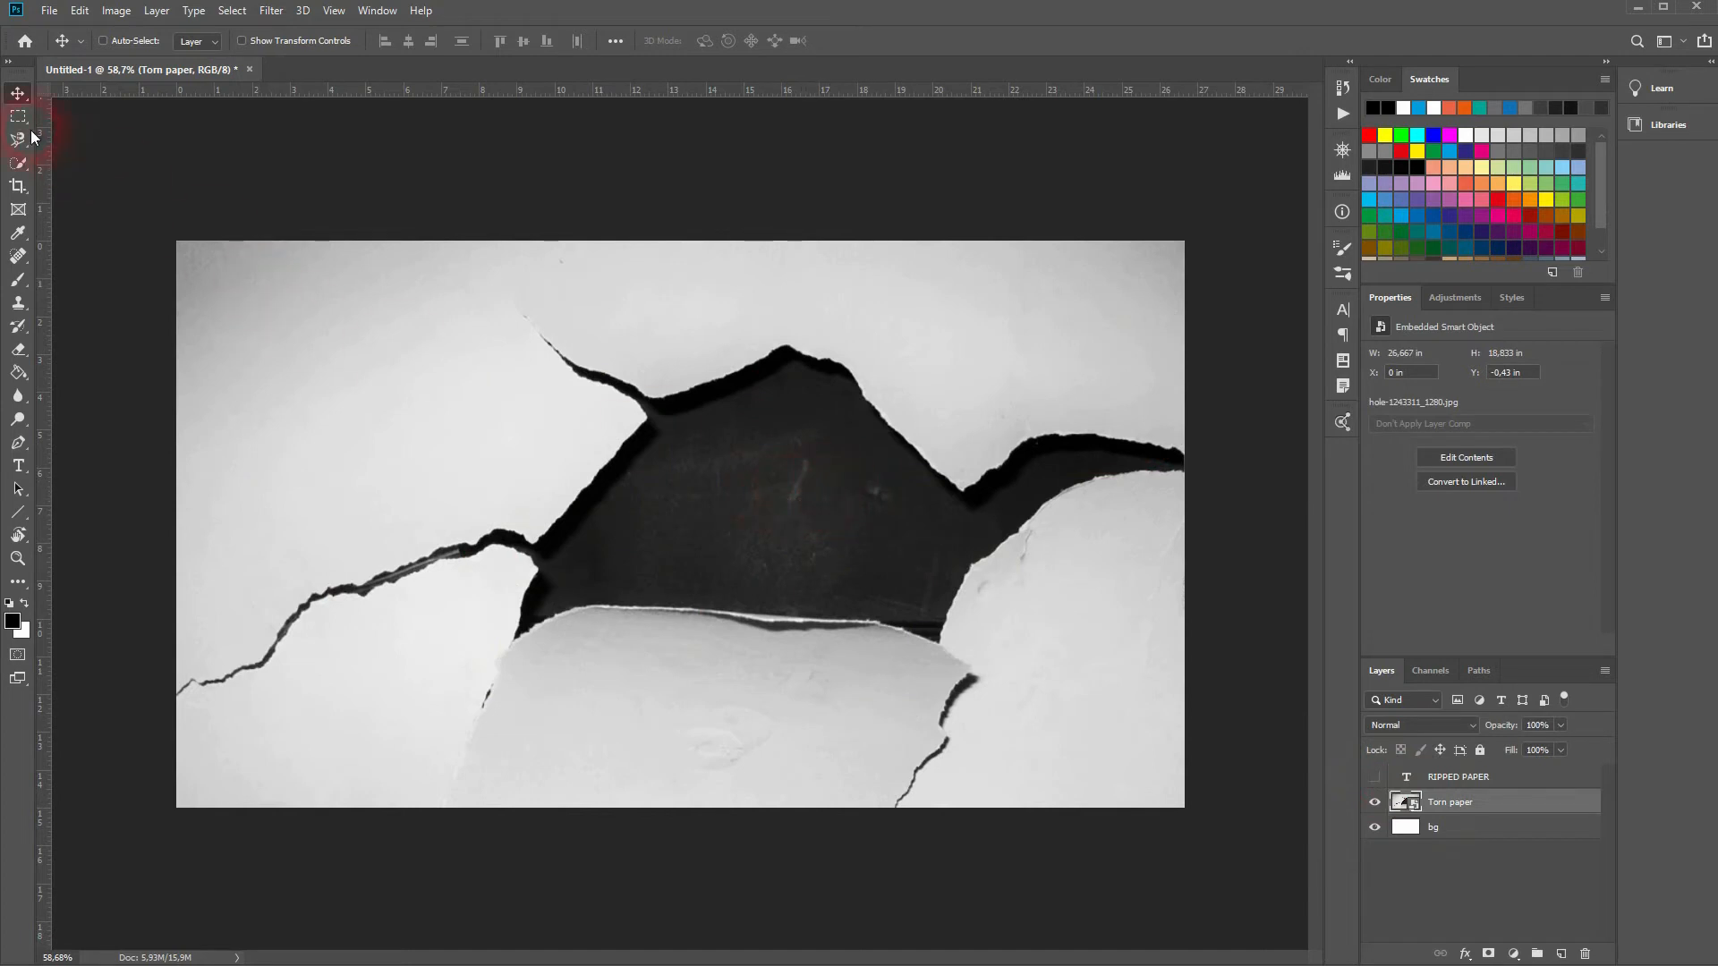
# - Select the dark hole in the Torn paper image with the Quick Selection Tool
pyautogui.click(19, 140)
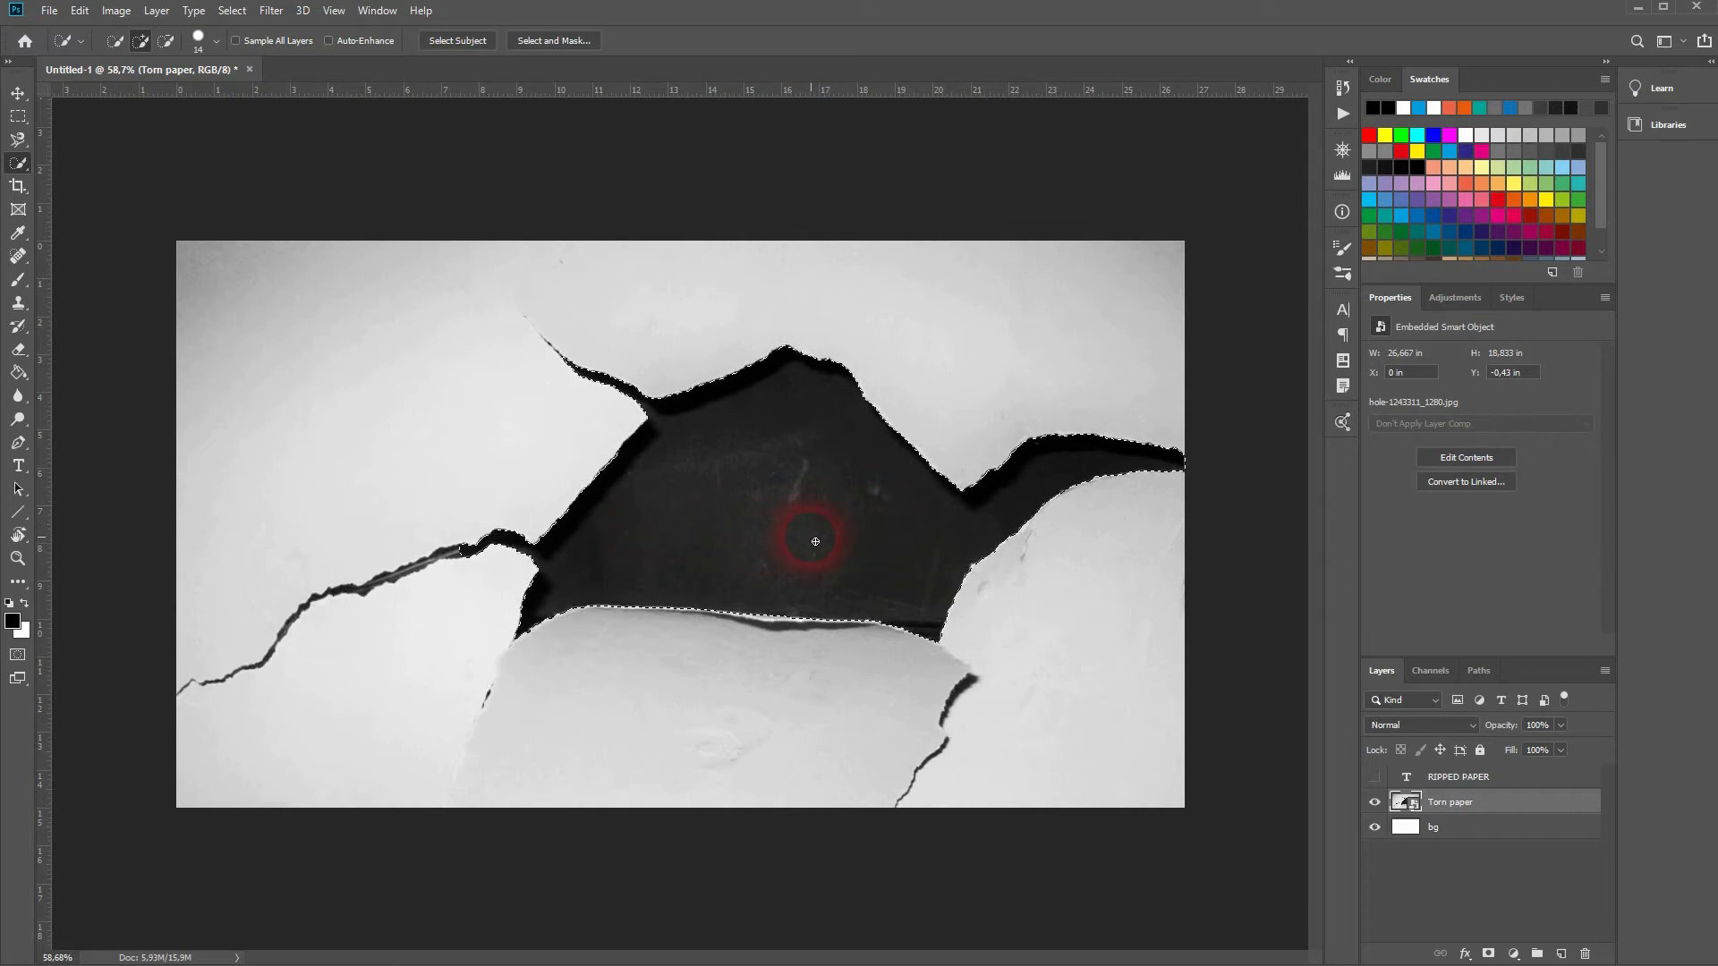
pyautogui.click(215, 41)
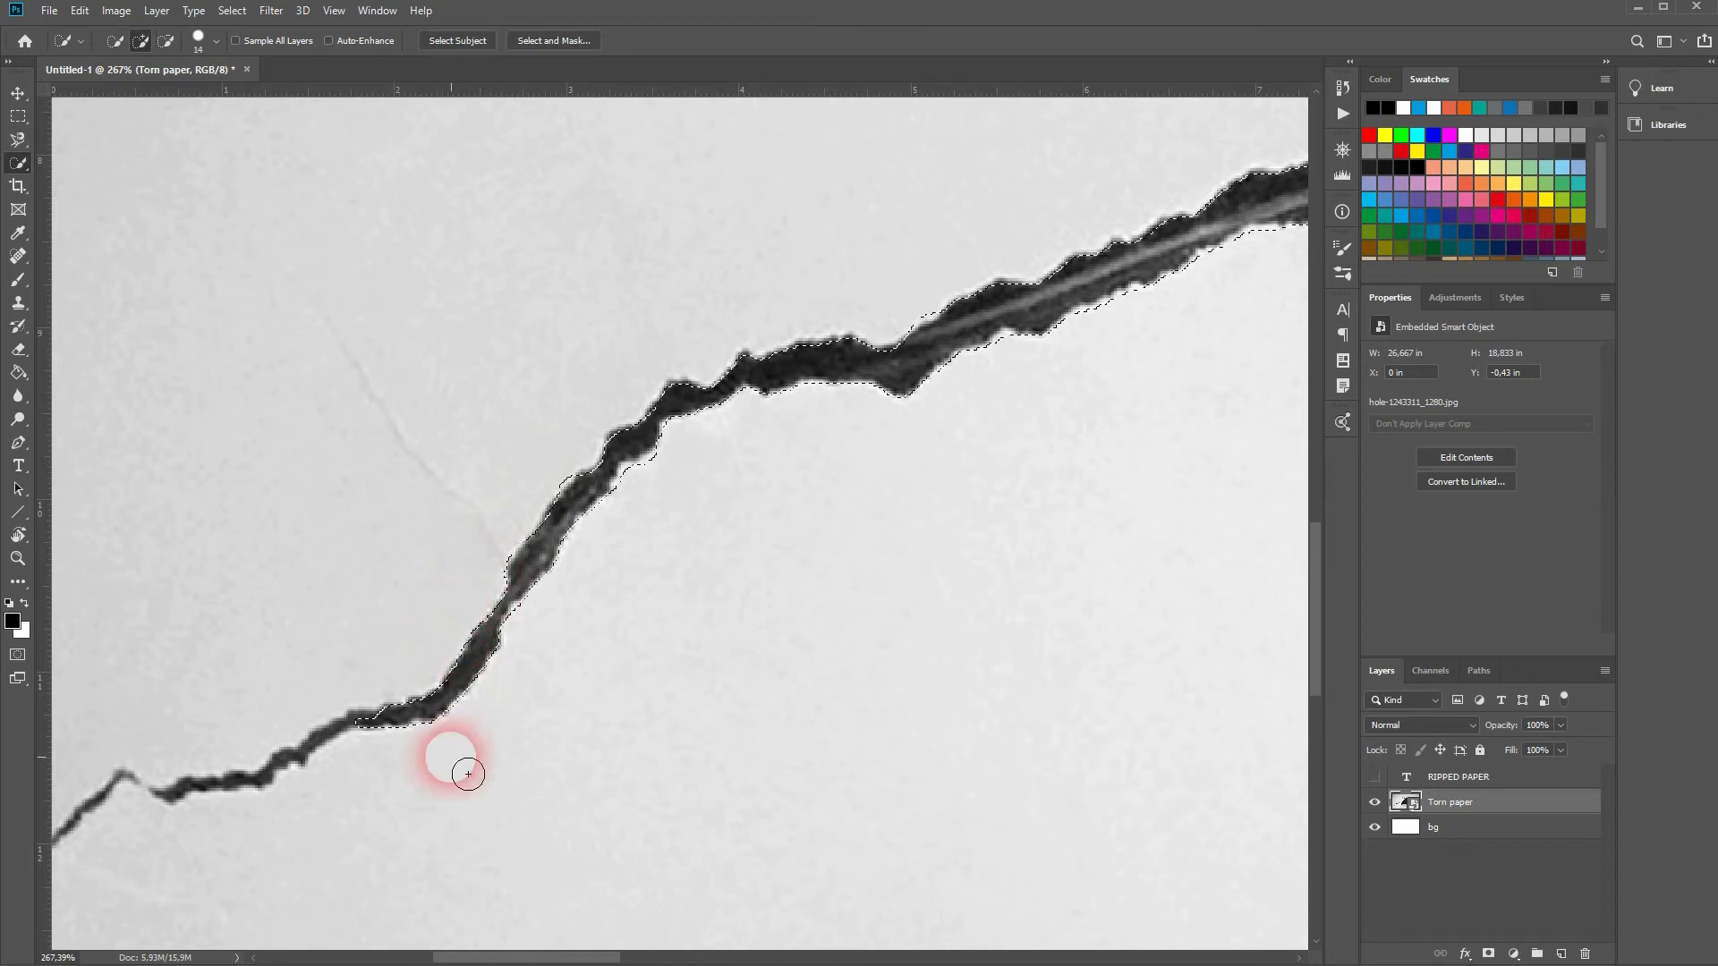
# - Brush the selection along the crack, toggling the text layer to check coverage
pyautogui.click(1377, 777)
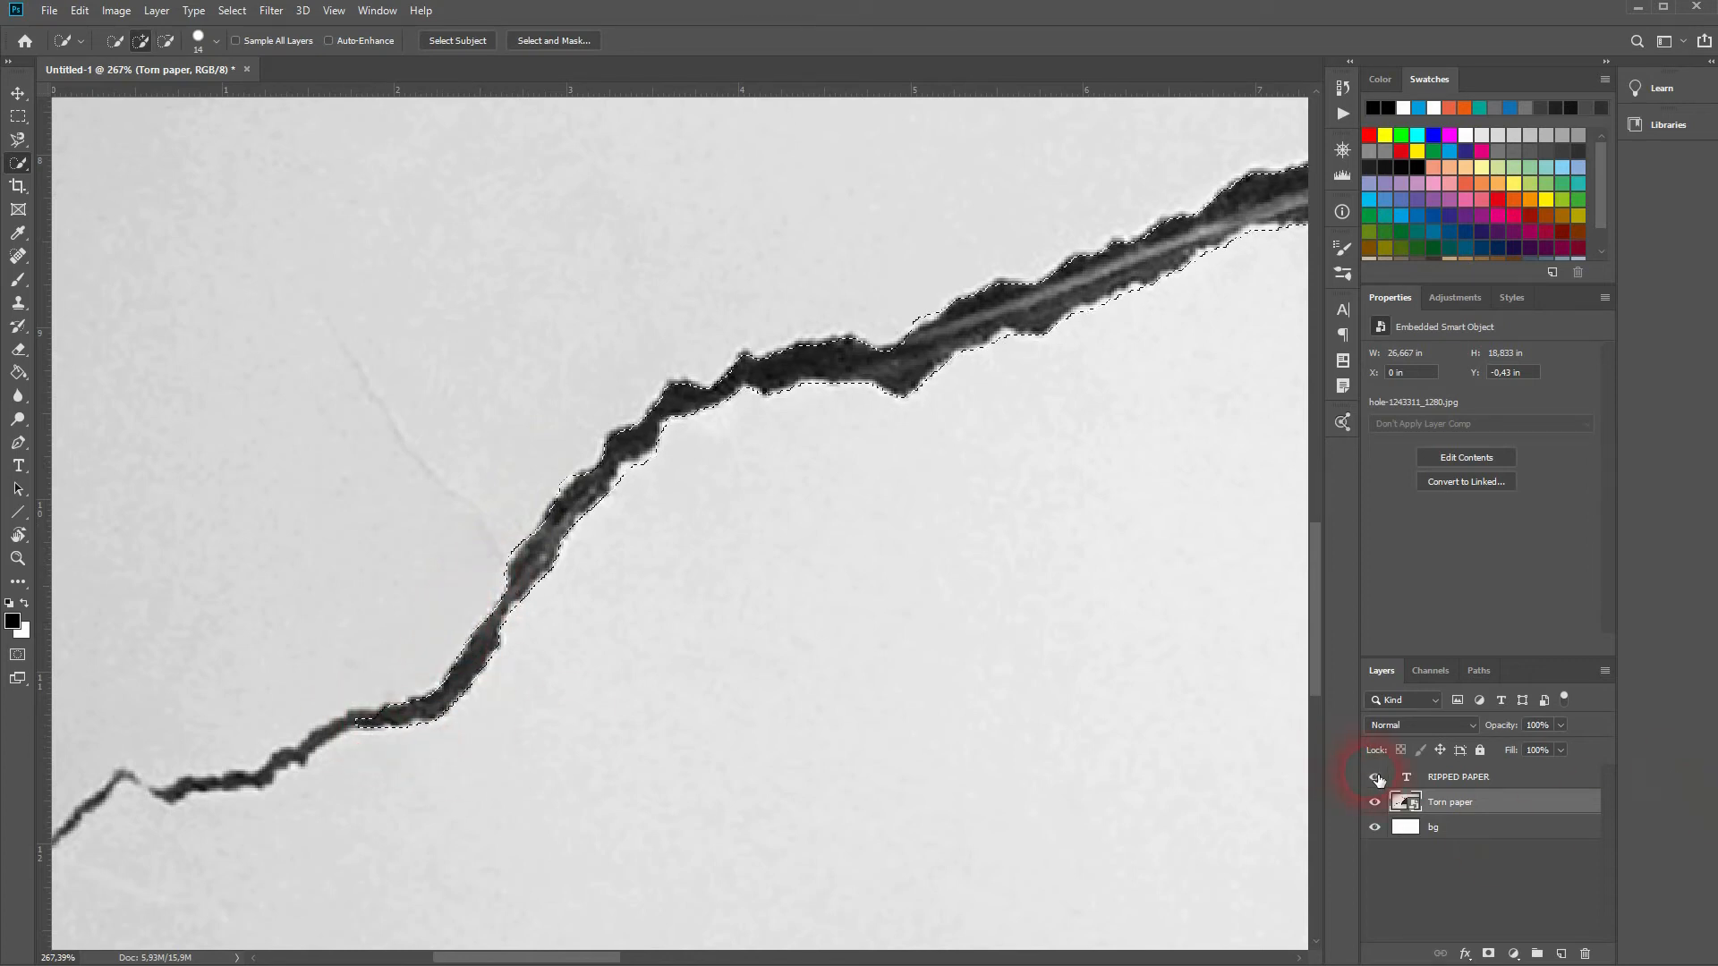
pyautogui.click(1376, 776)
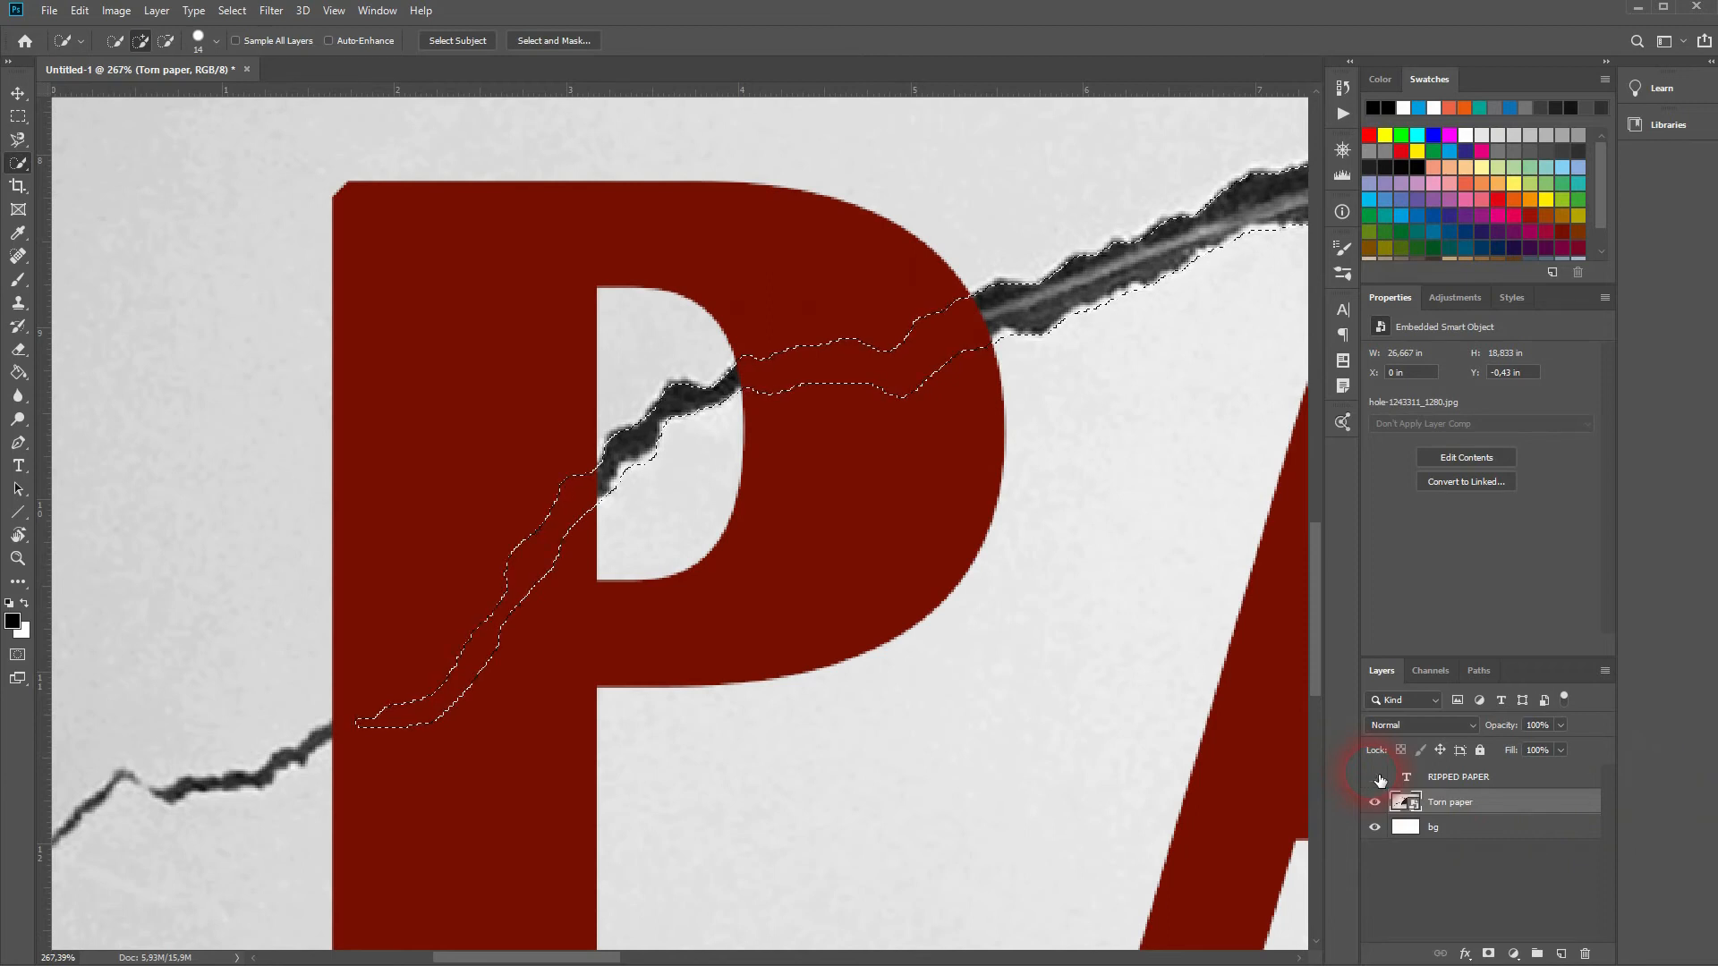
pyautogui.click(1377, 777)
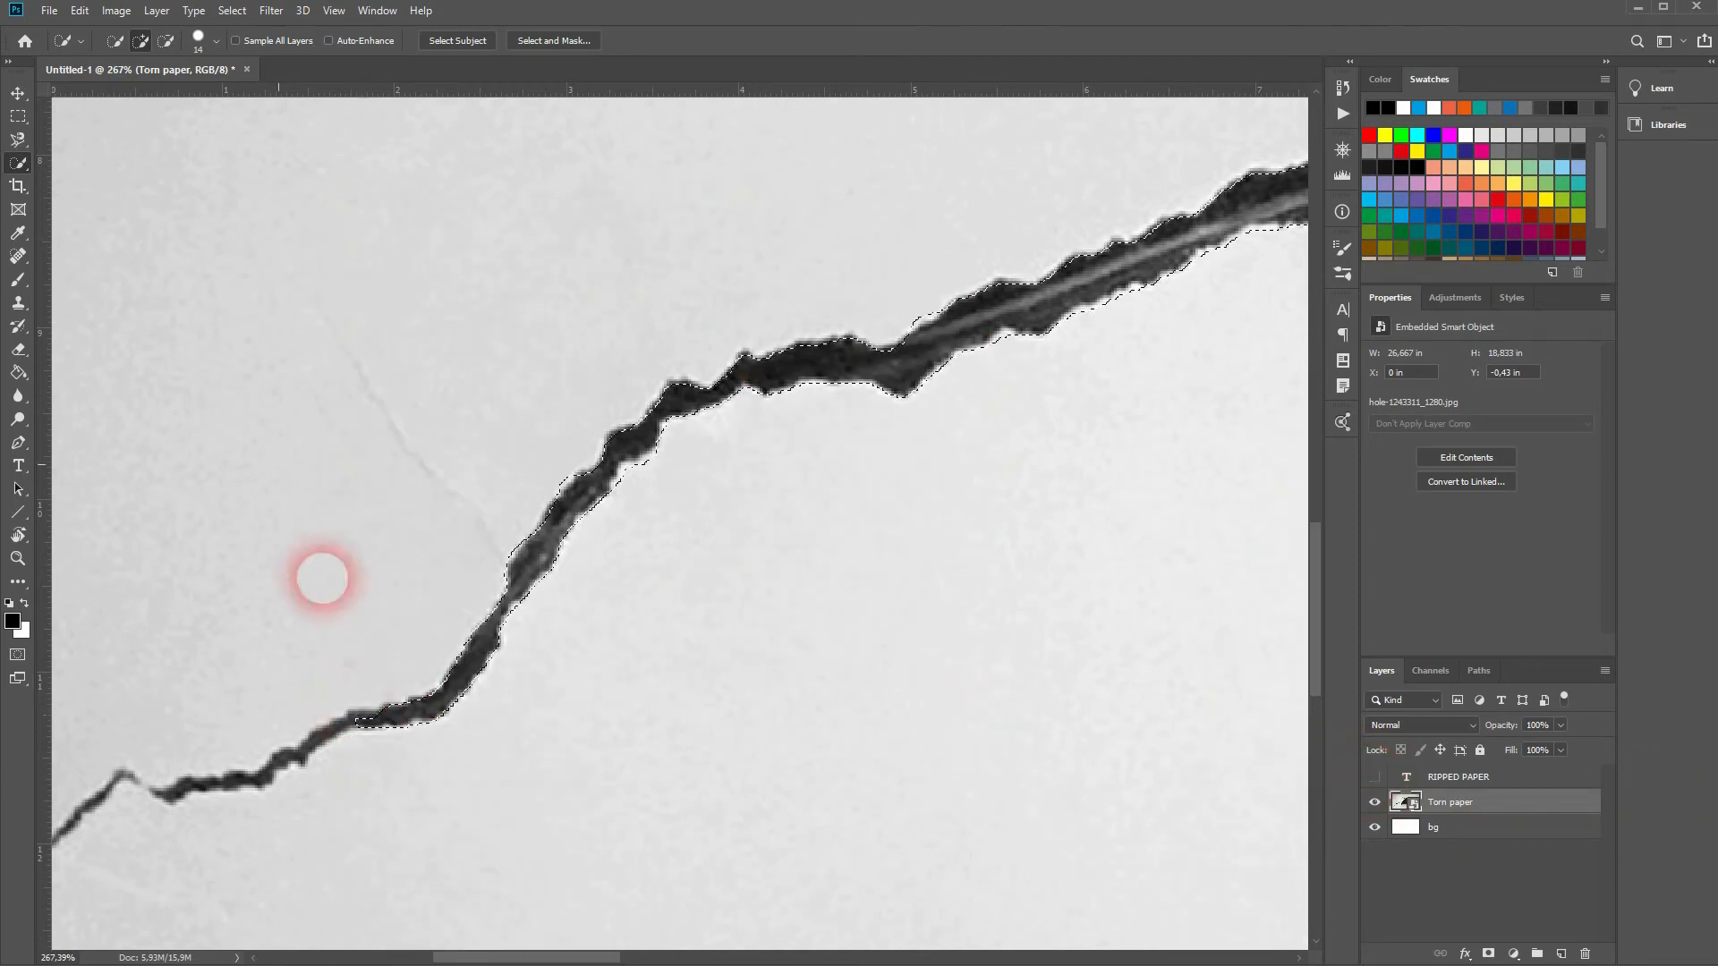
pyautogui.click(215, 41)
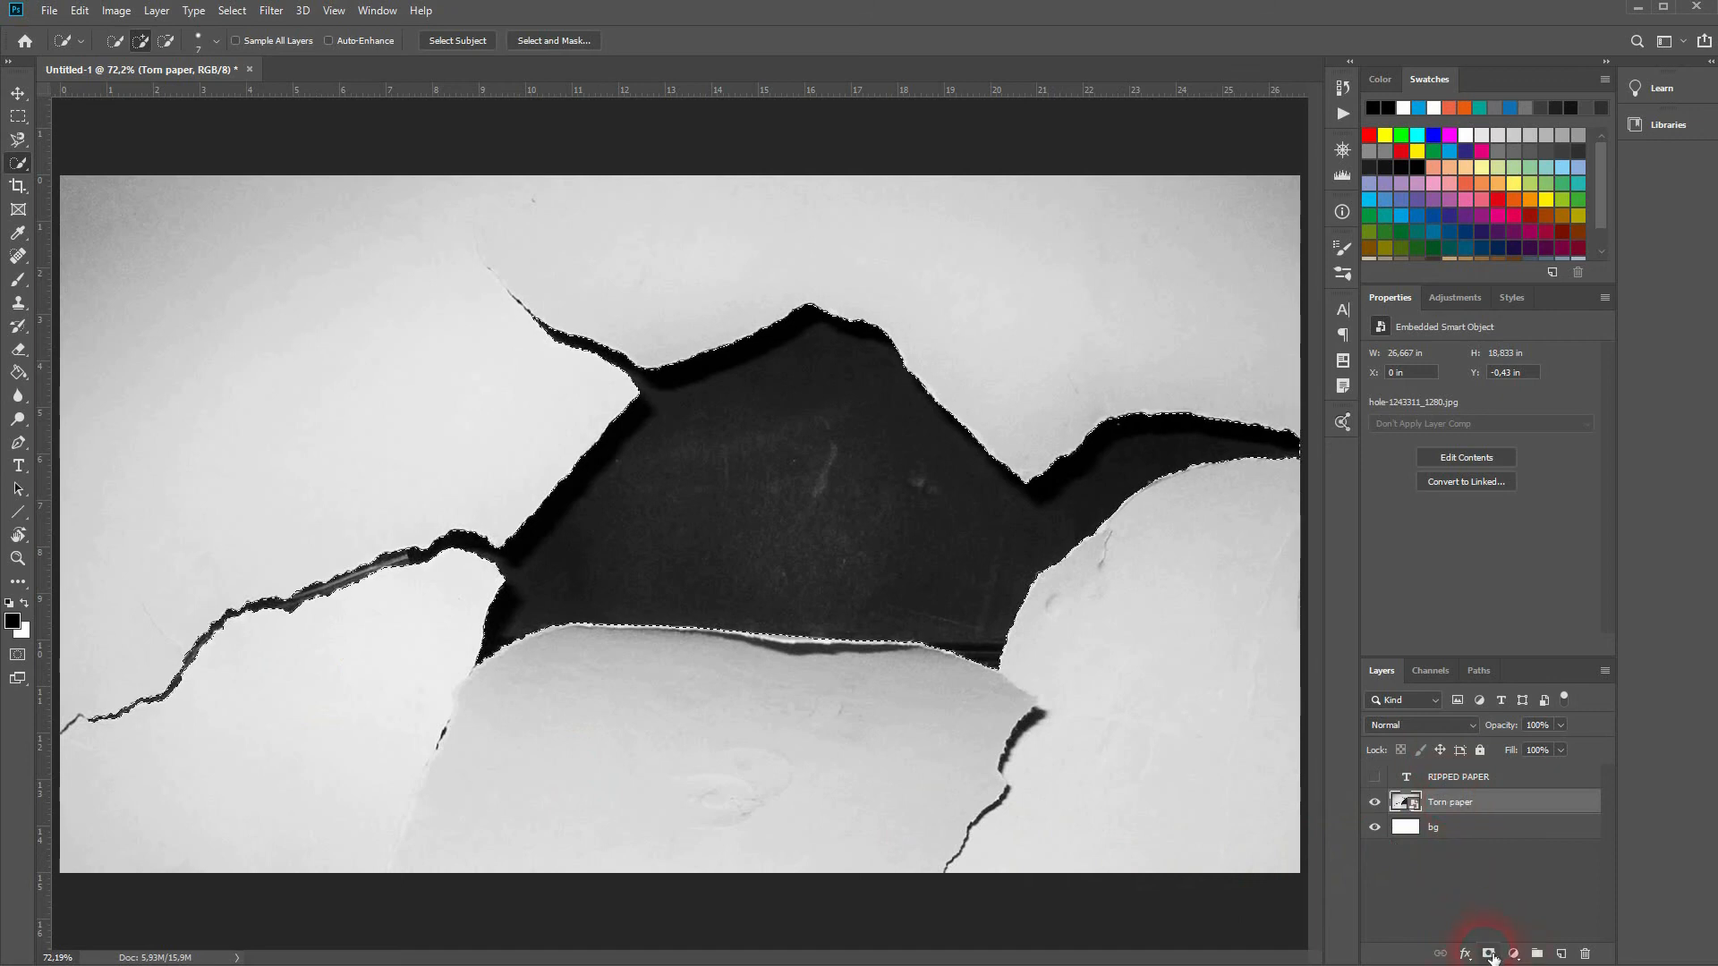
# - Turn the hole selection into a mask and move it onto the RIPPED PAPER layer
pyautogui.click(1488, 953)
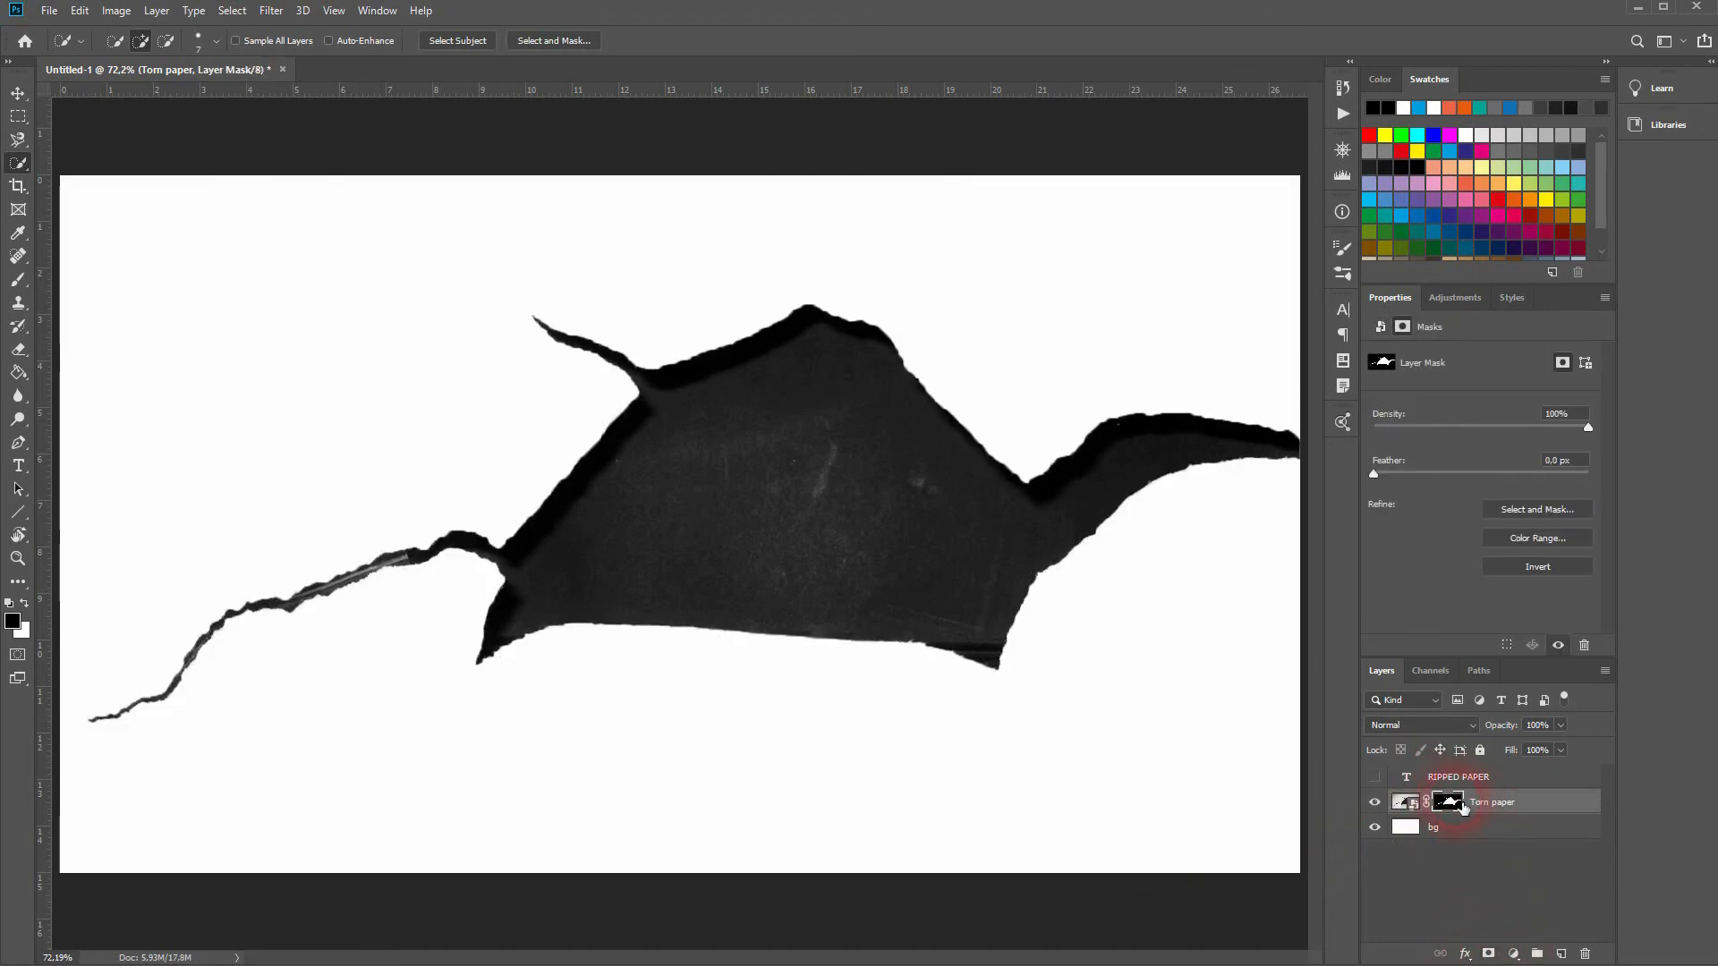
pyautogui.click(1376, 777)
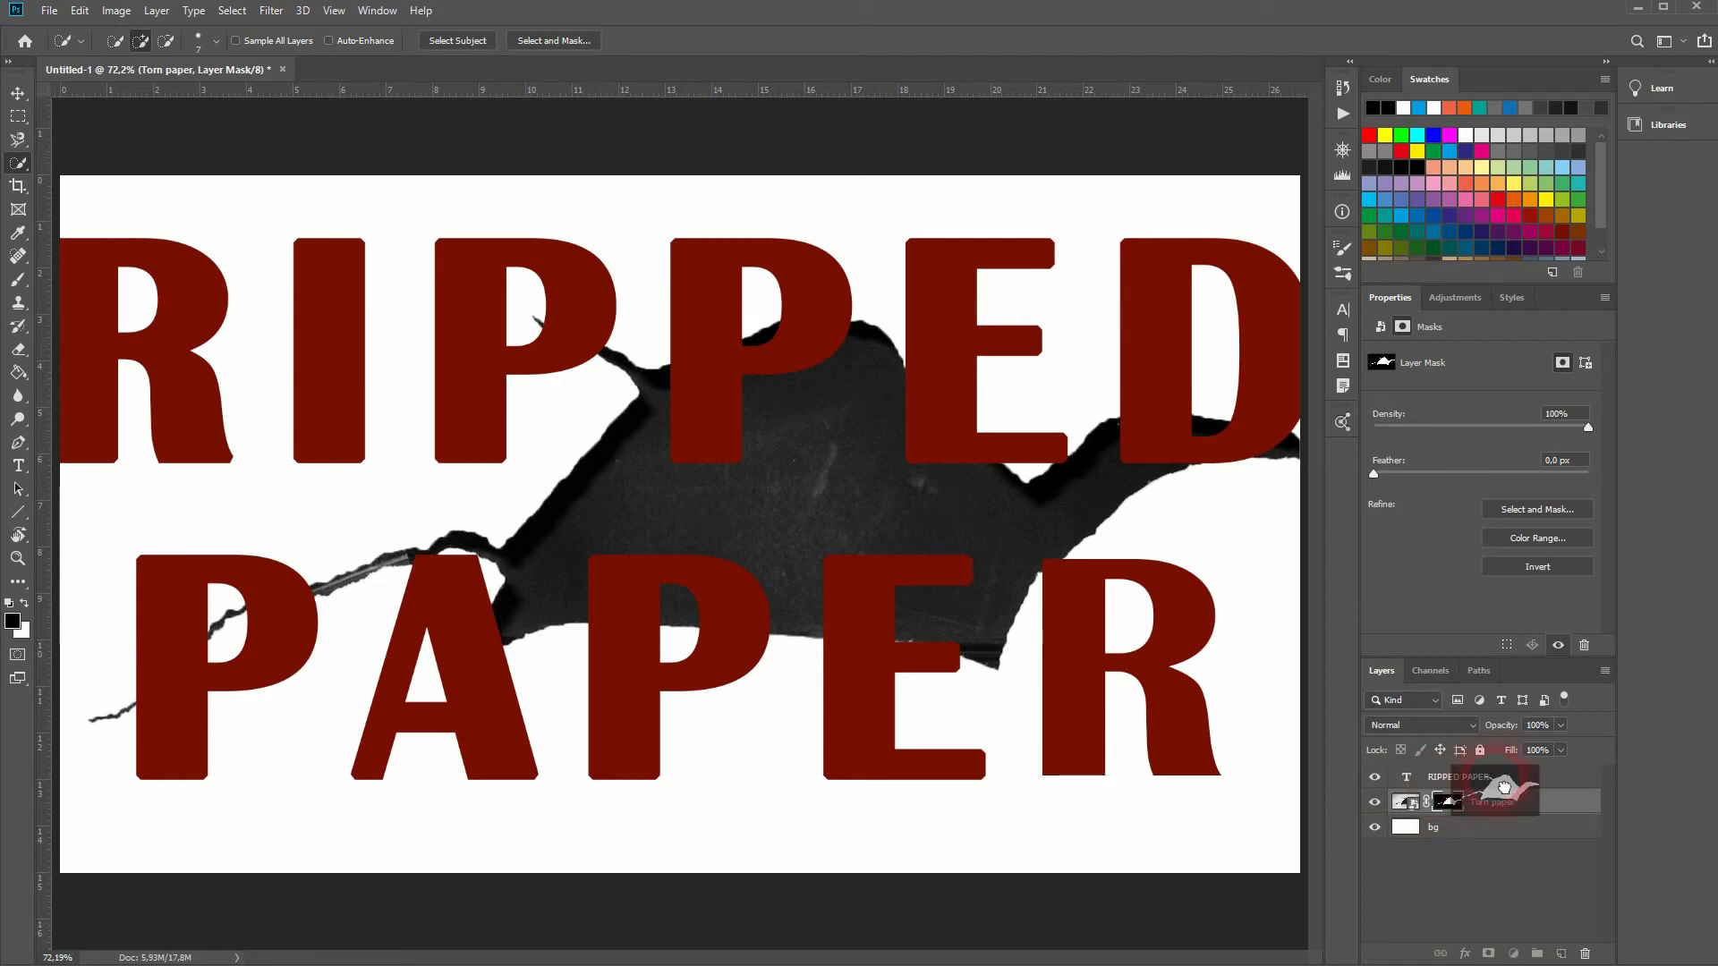
pyautogui.click(1406, 801)
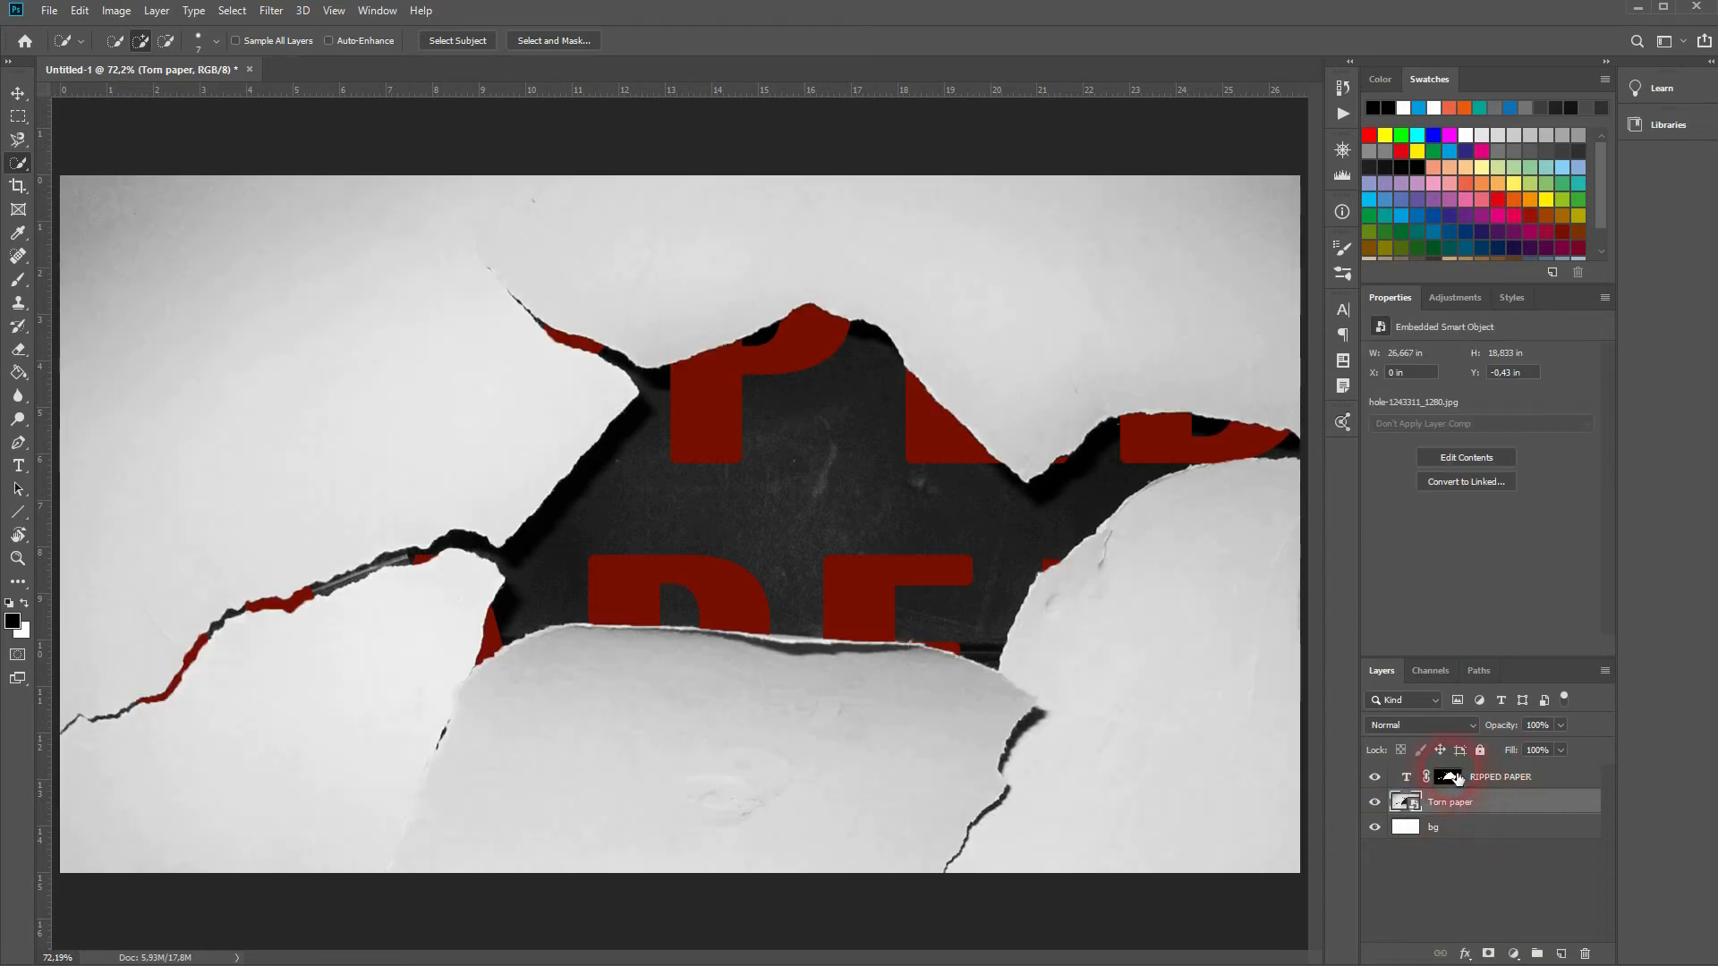
pyautogui.click(1449, 776)
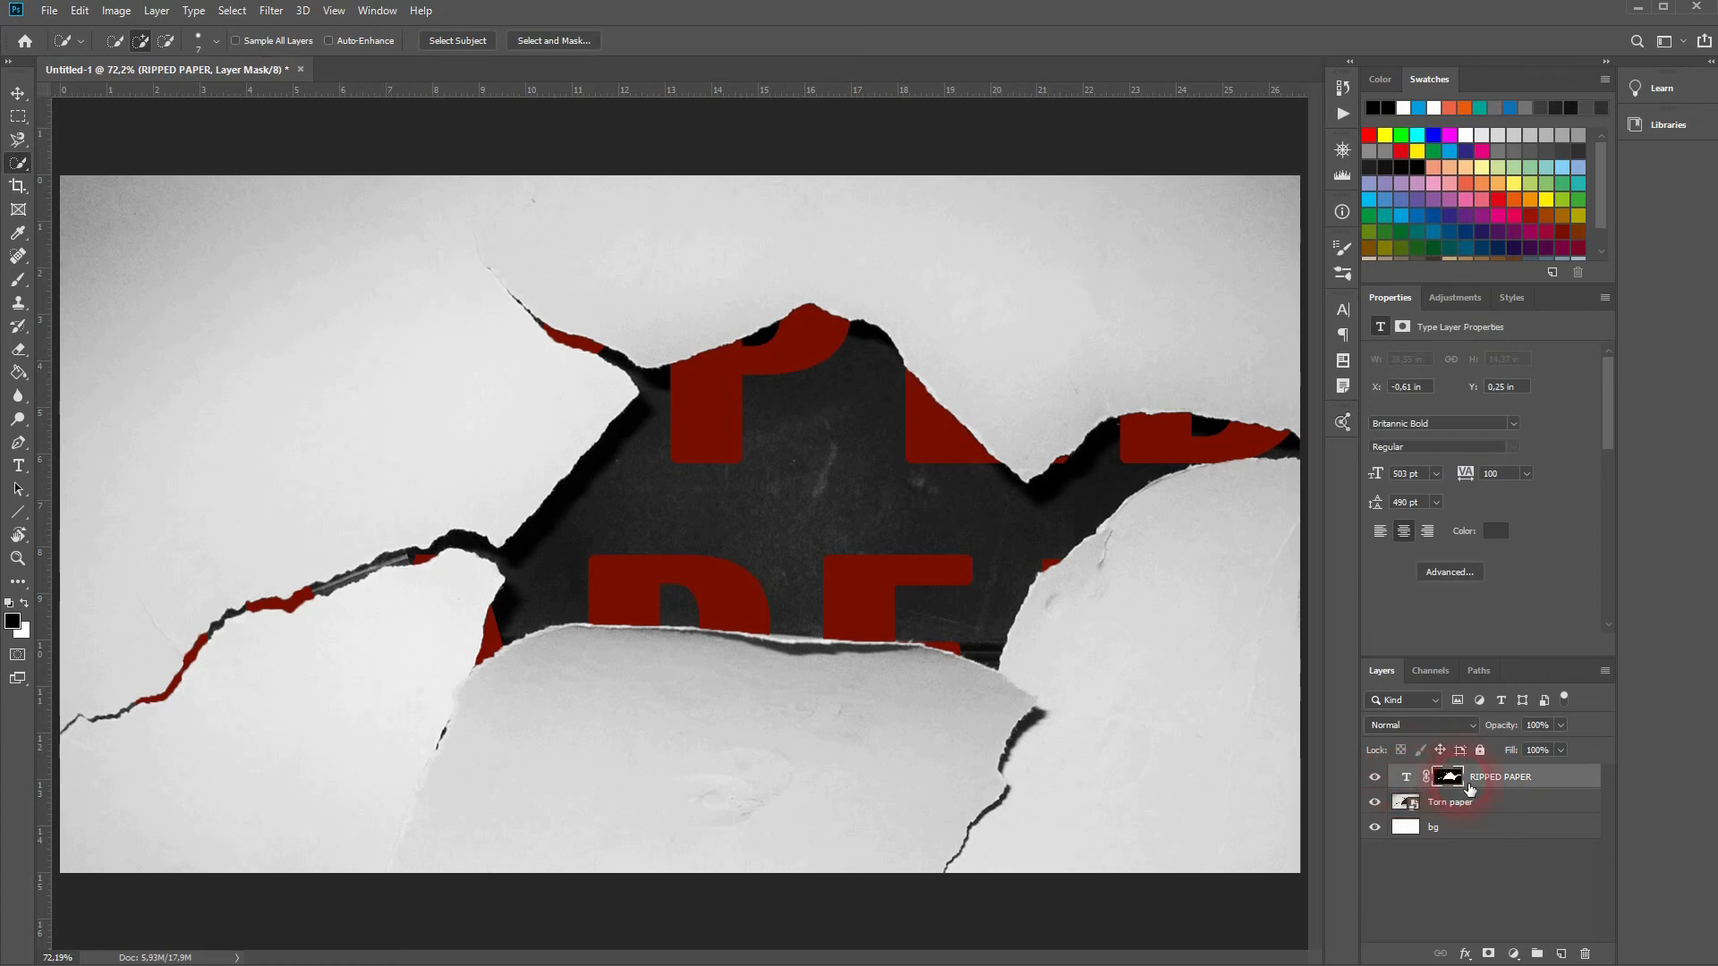
pyautogui.click(1446, 776)
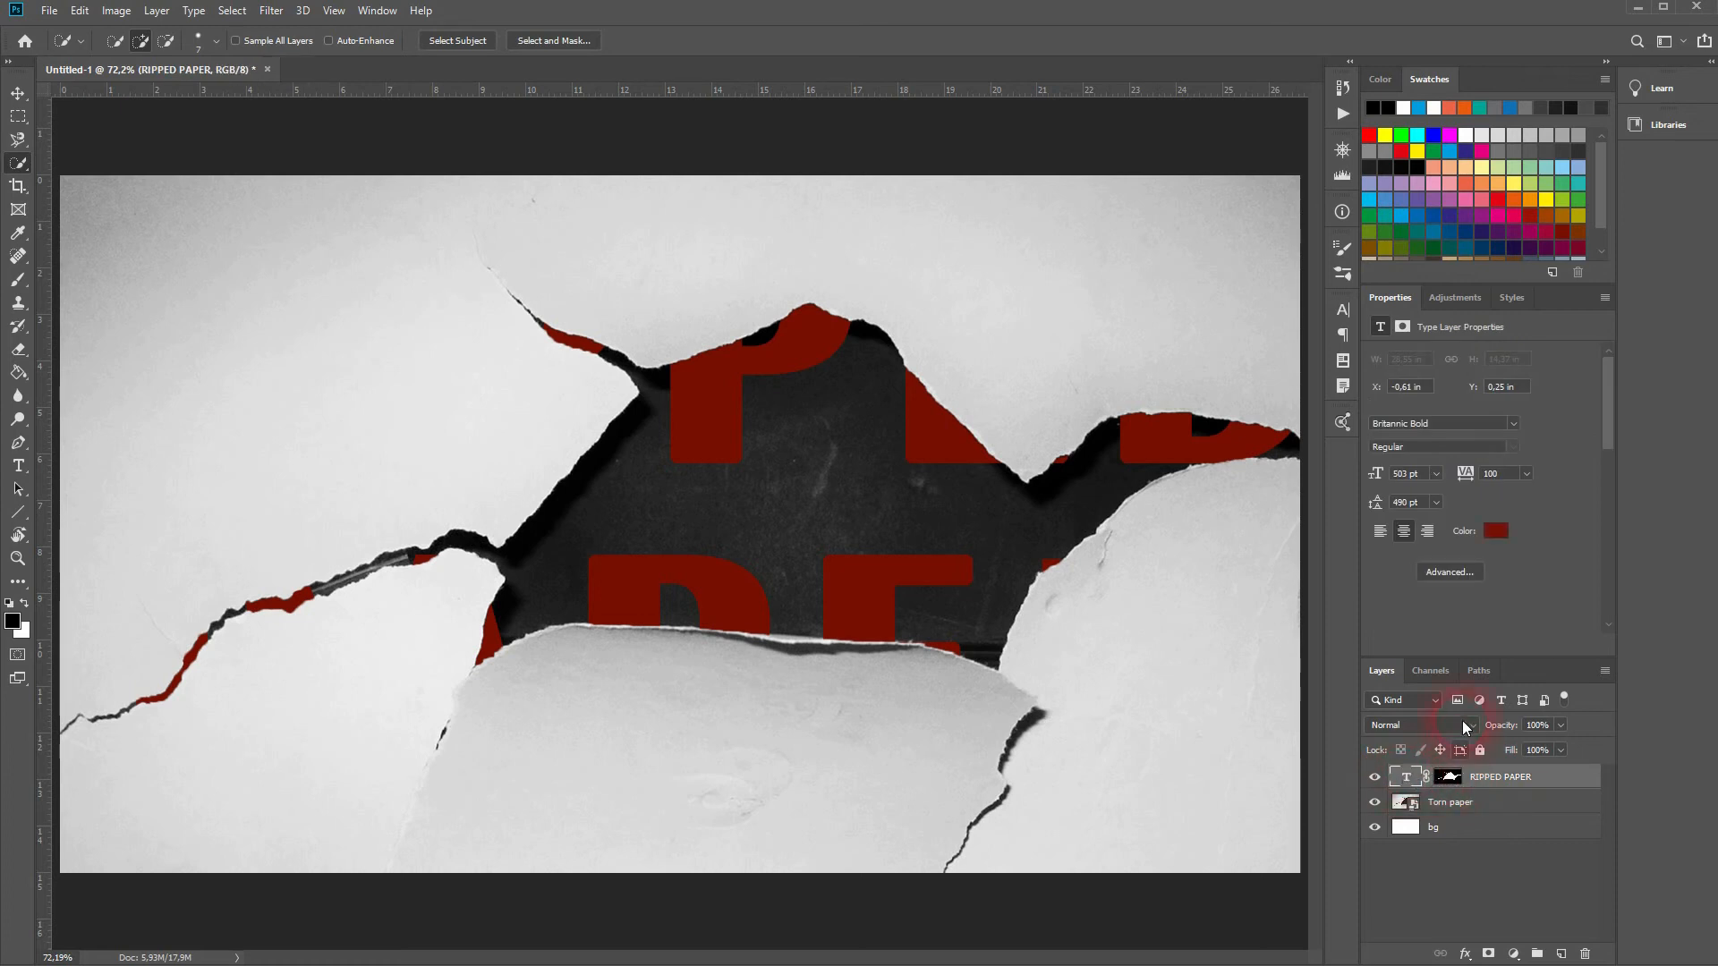
# - Set the text layer to Multiply, invert its mask, and switch to the Move tool
pyautogui.click(1422, 724)
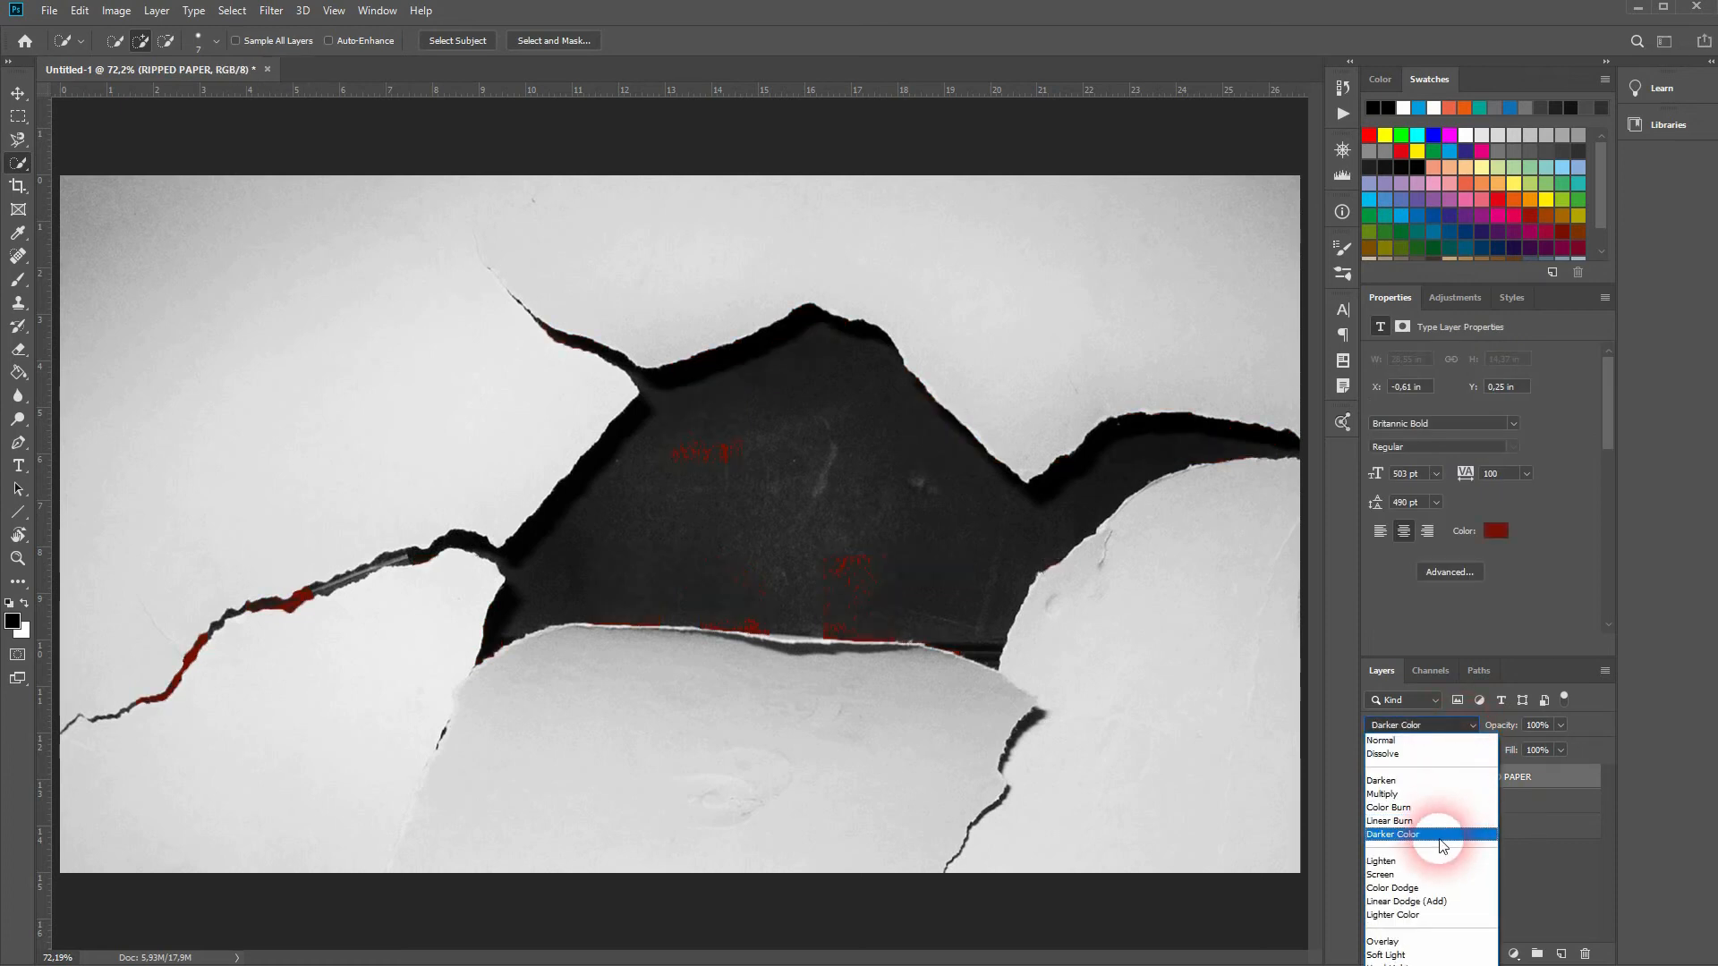
pyautogui.click(1383, 794)
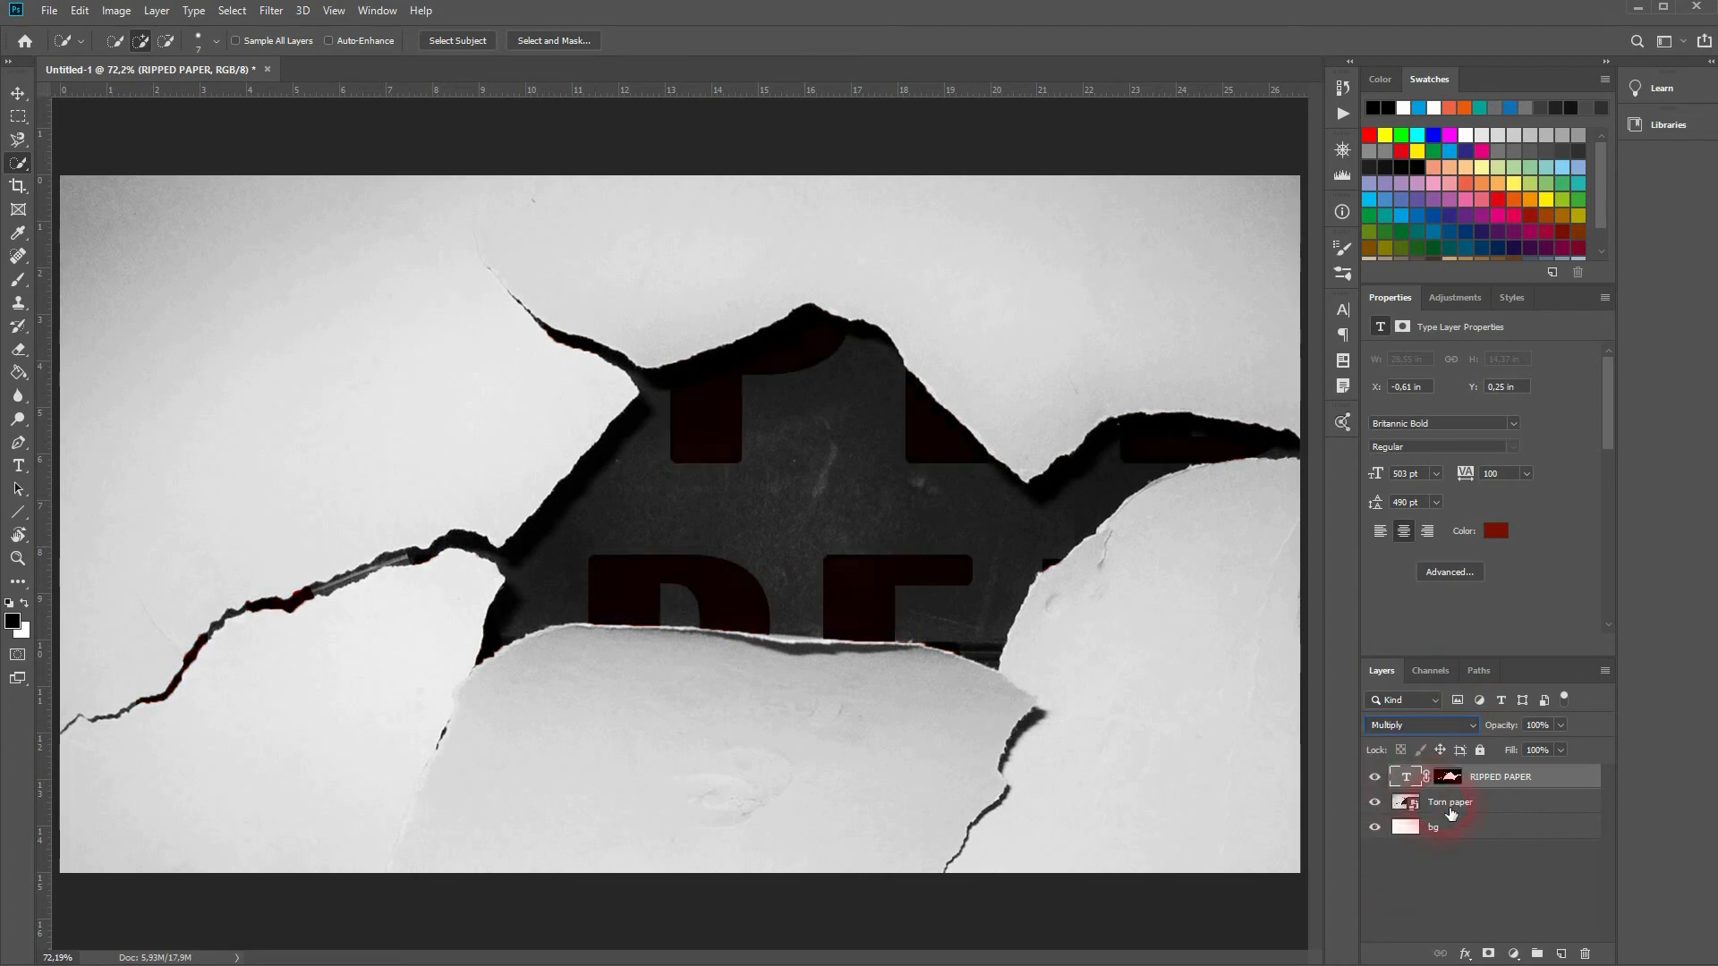
pyautogui.click(1449, 776)
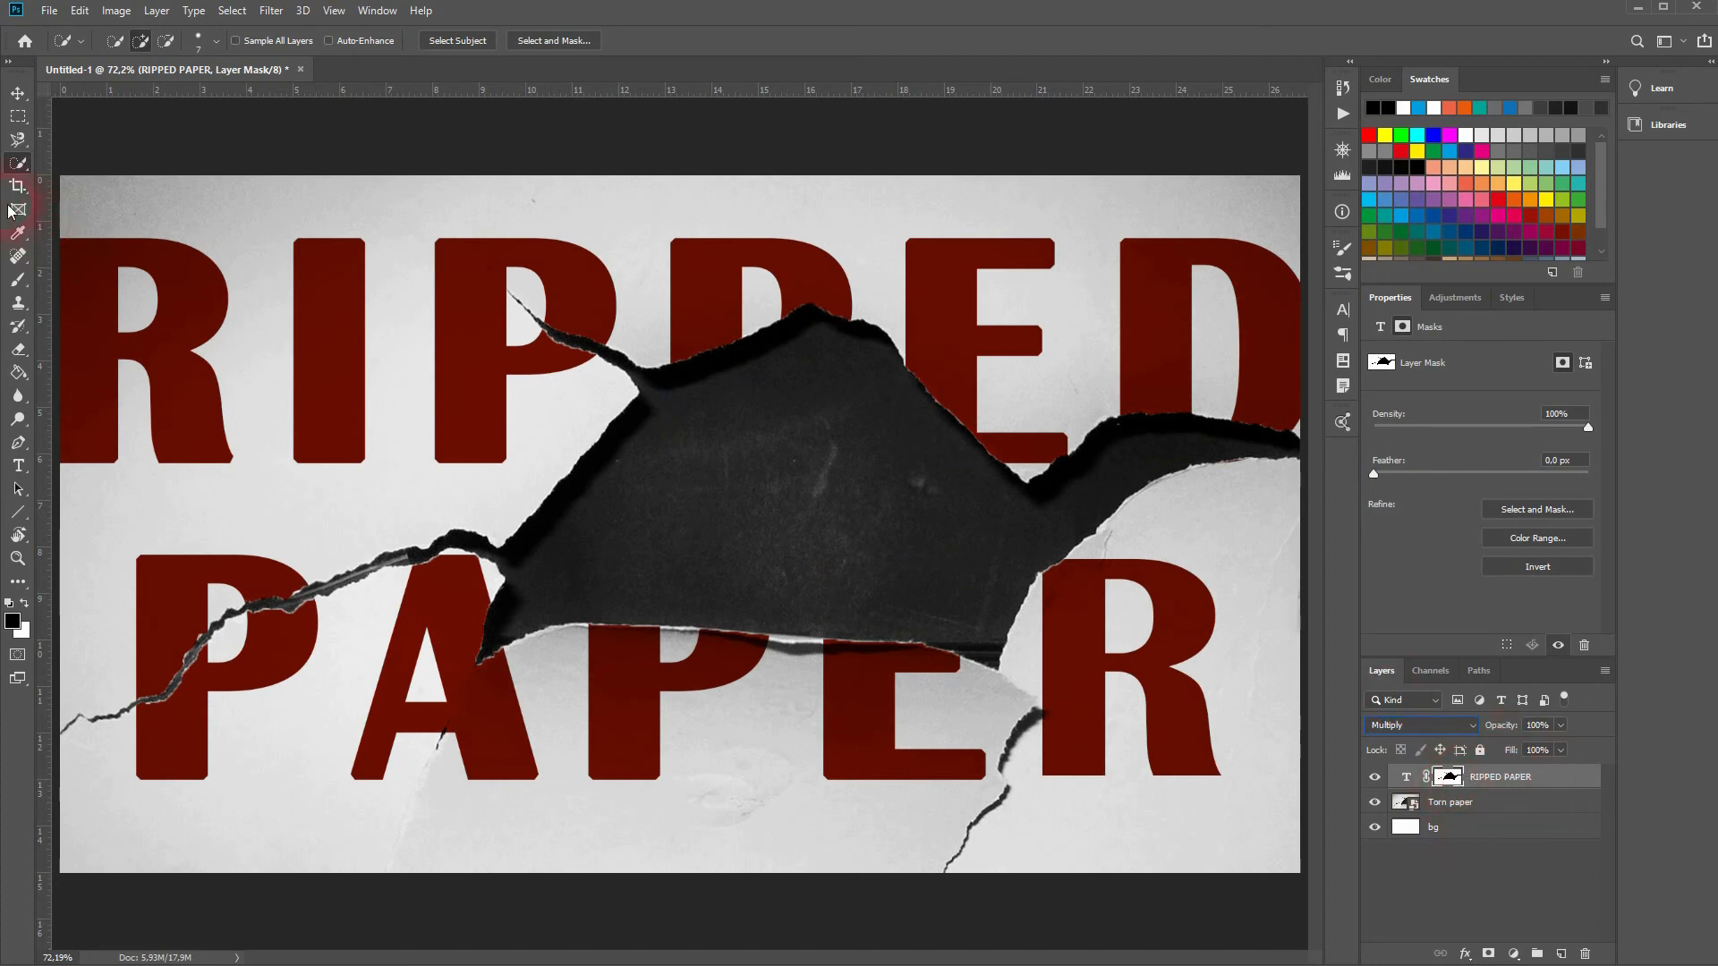
pyautogui.click(18, 92)
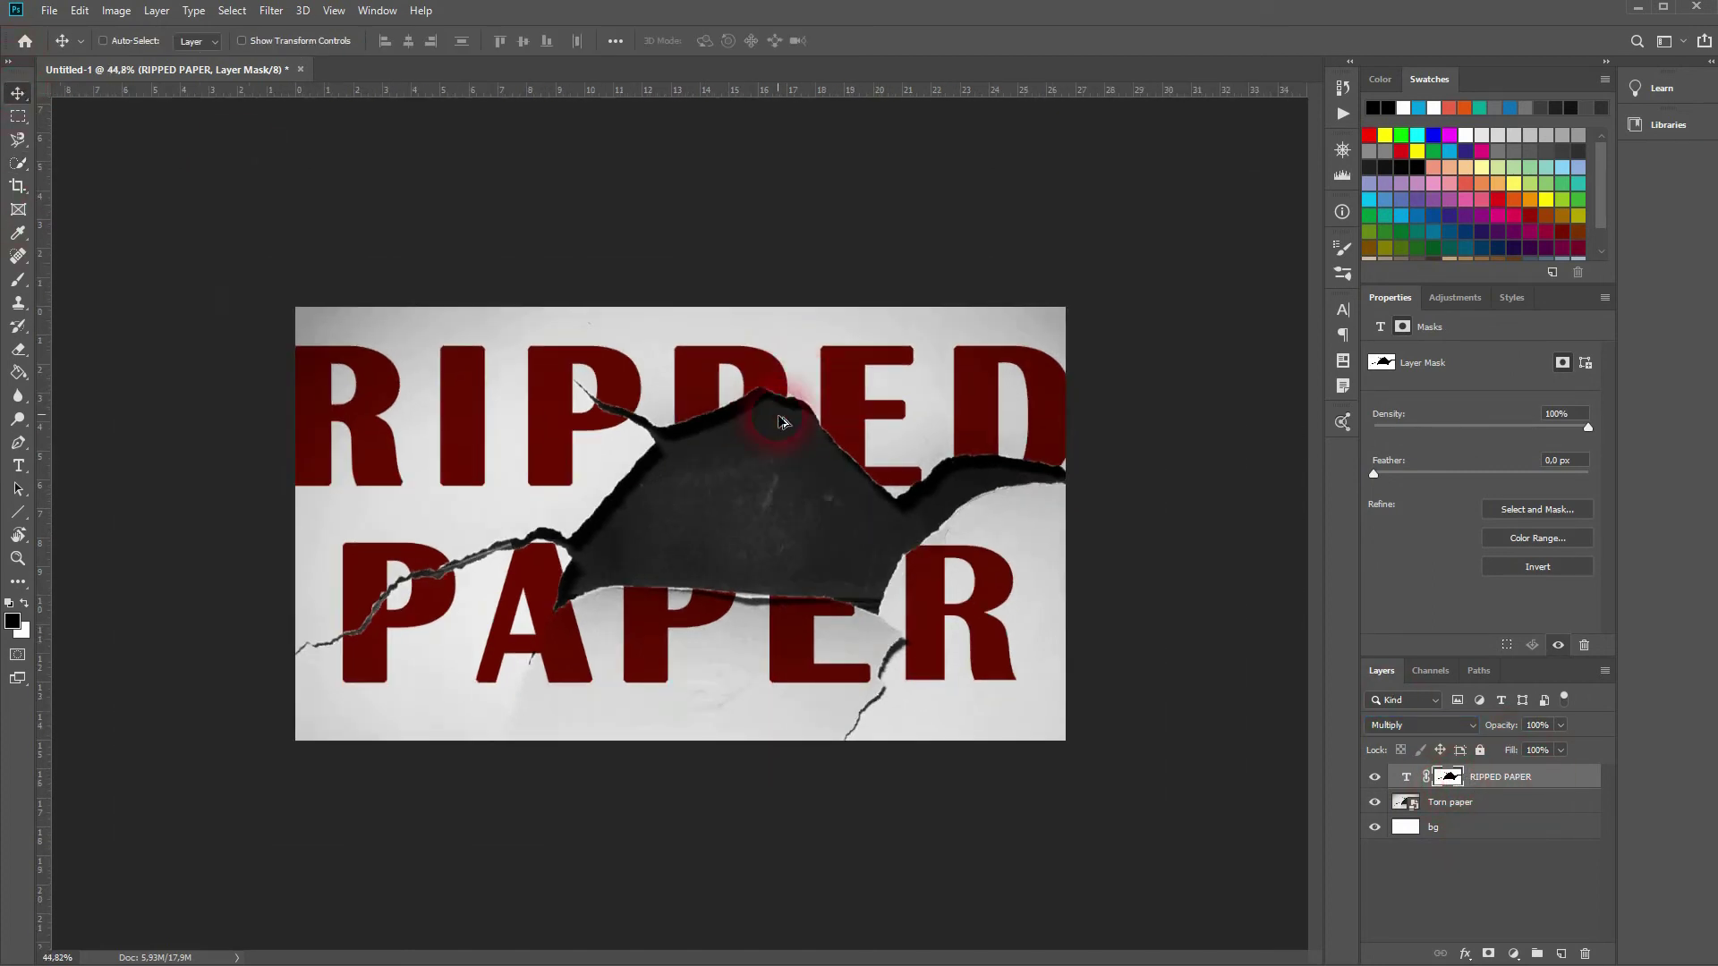